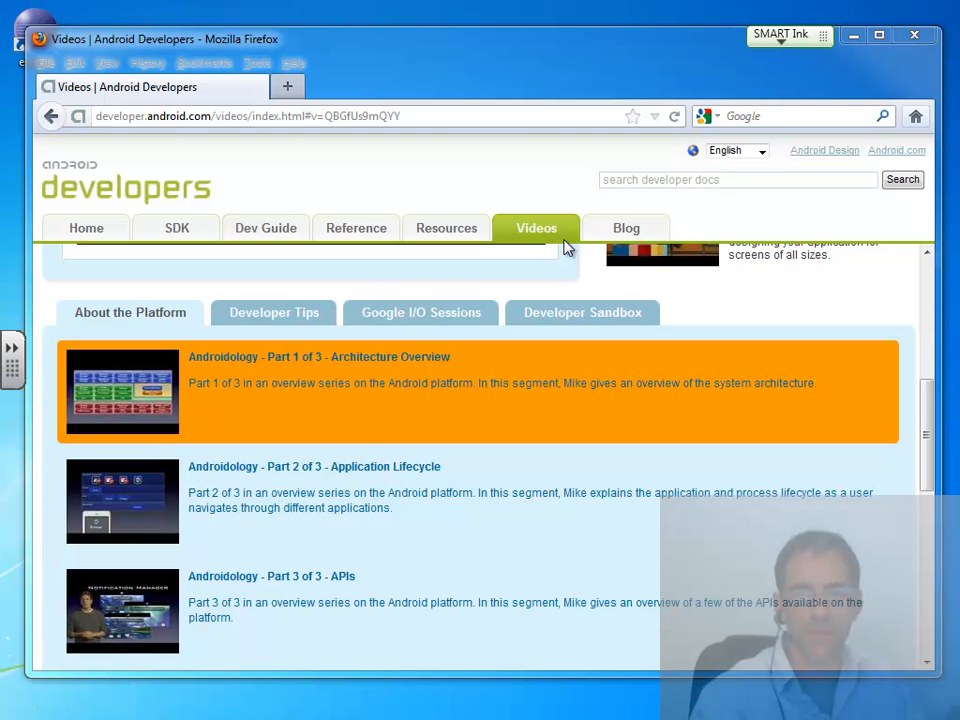
mouse_move(108, 318)
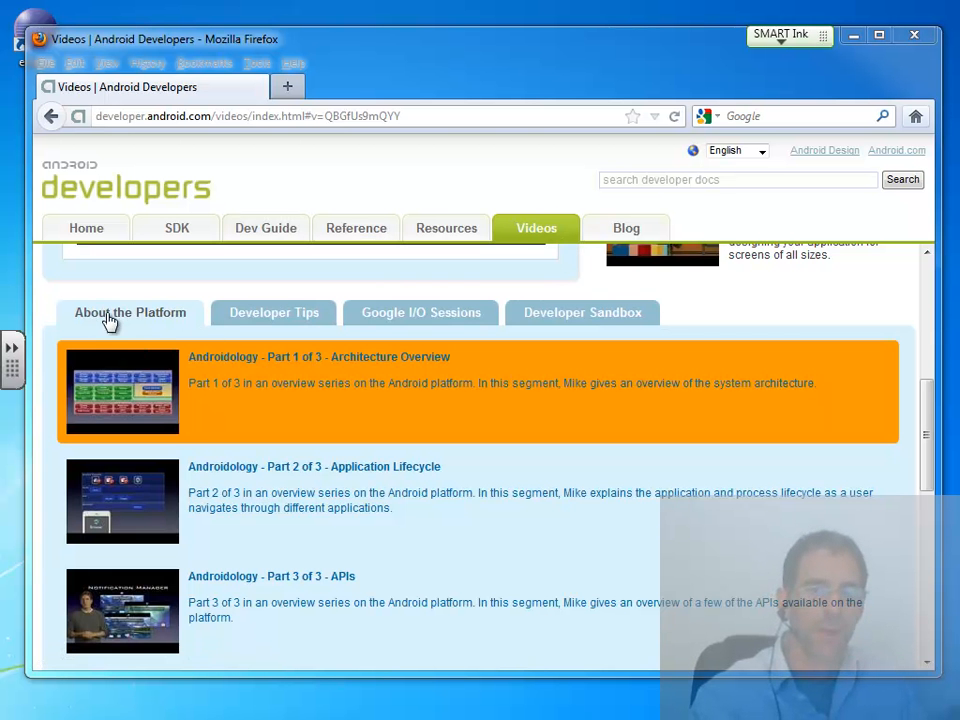
mouse_move(204, 596)
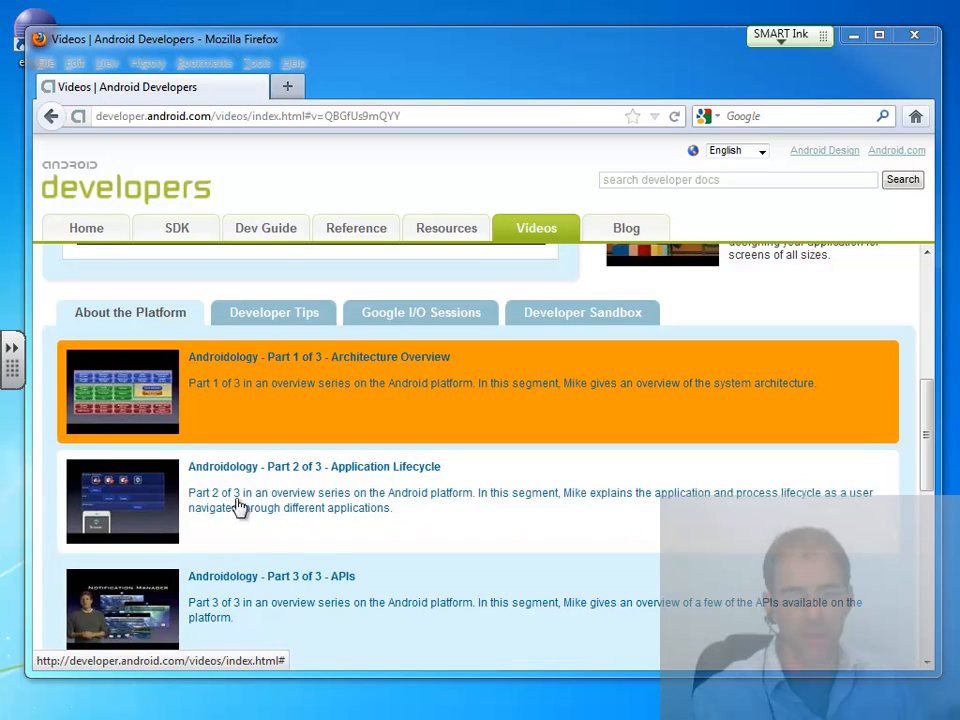
mouse_move(258, 436)
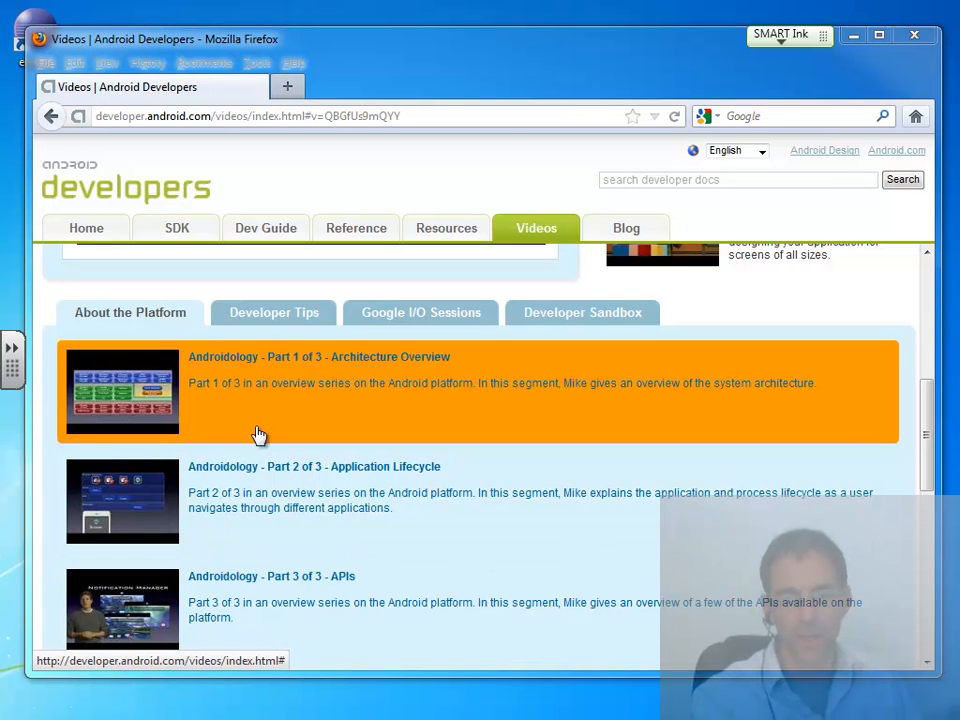
mouse_move(416, 446)
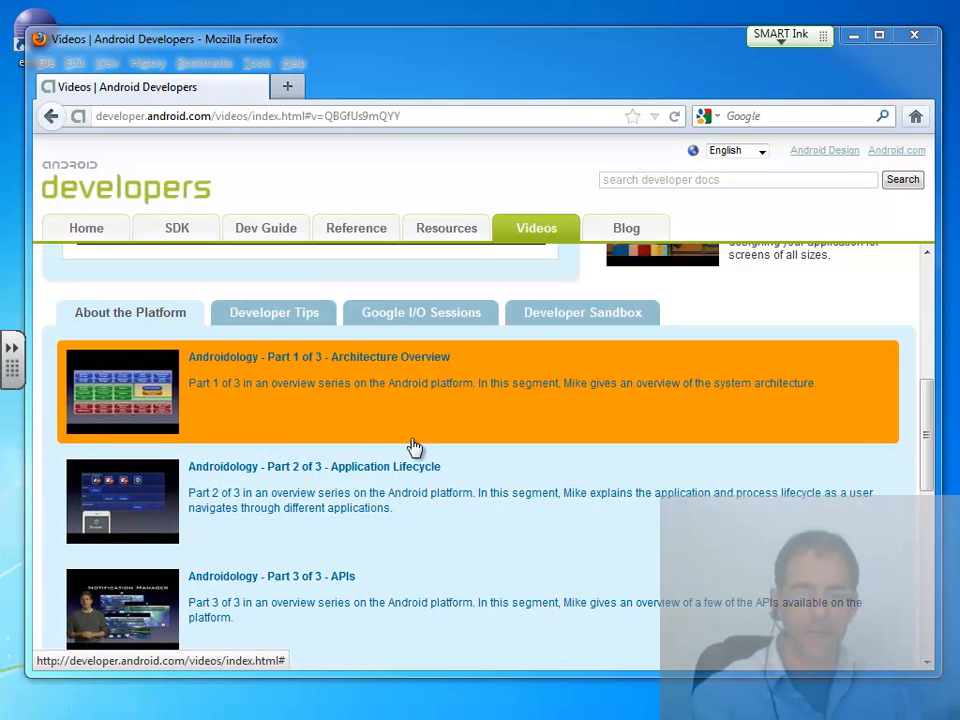
mouse_move(386, 436)
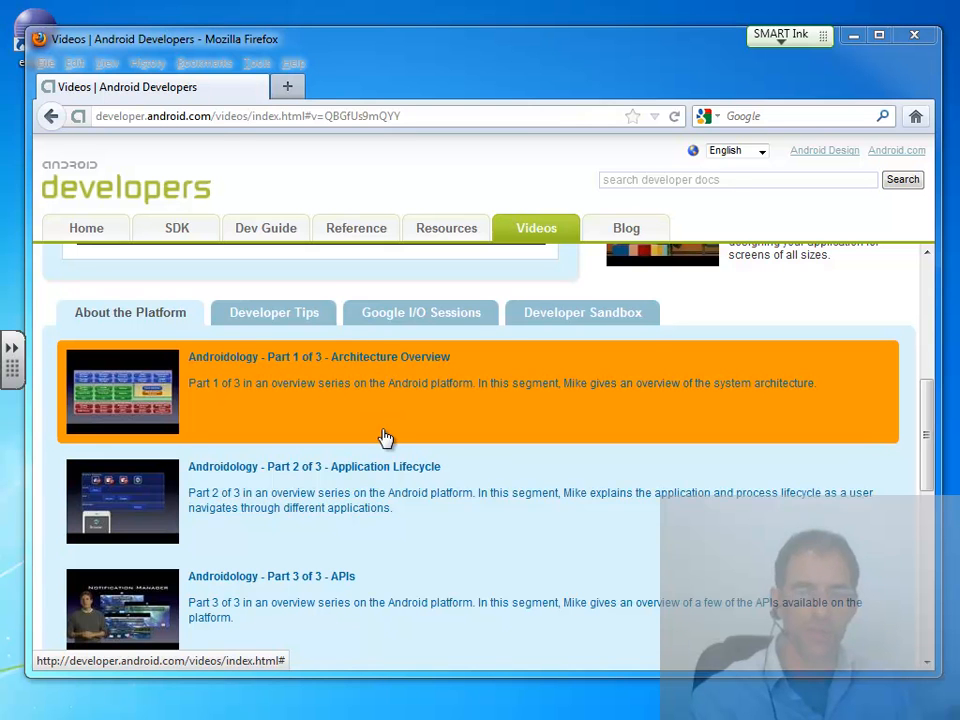
mouse_move(404, 504)
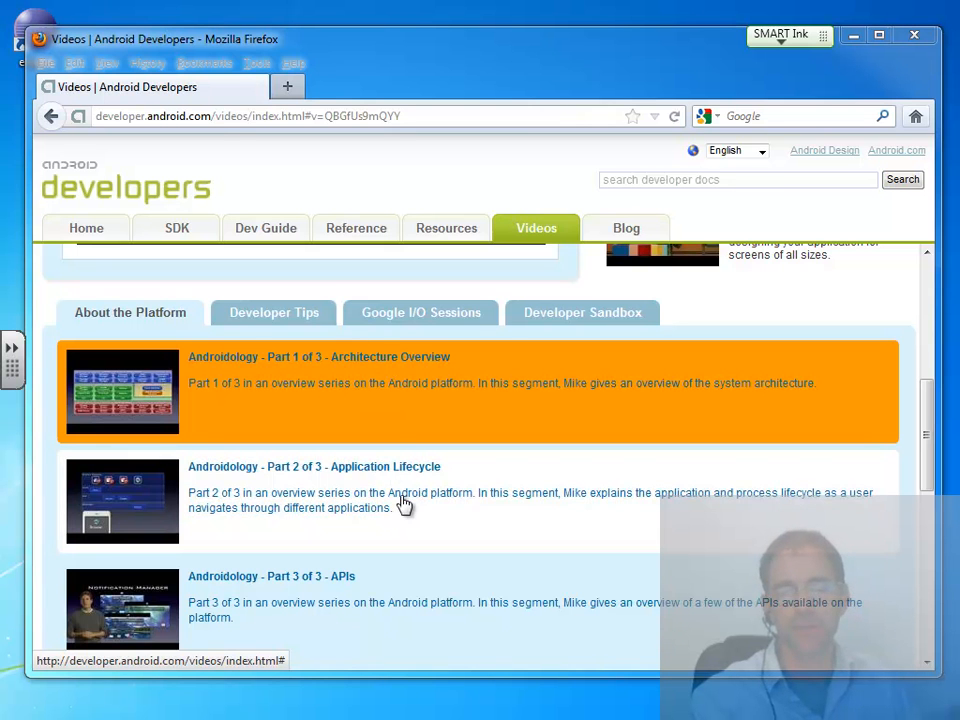
mouse_move(380, 590)
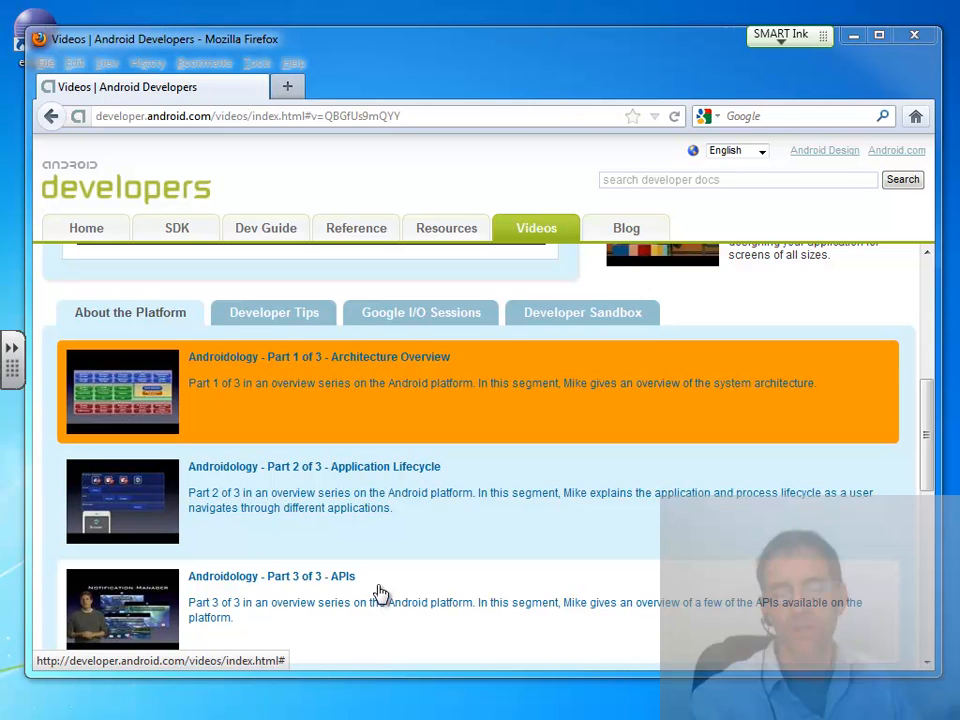
mouse_move(376, 618)
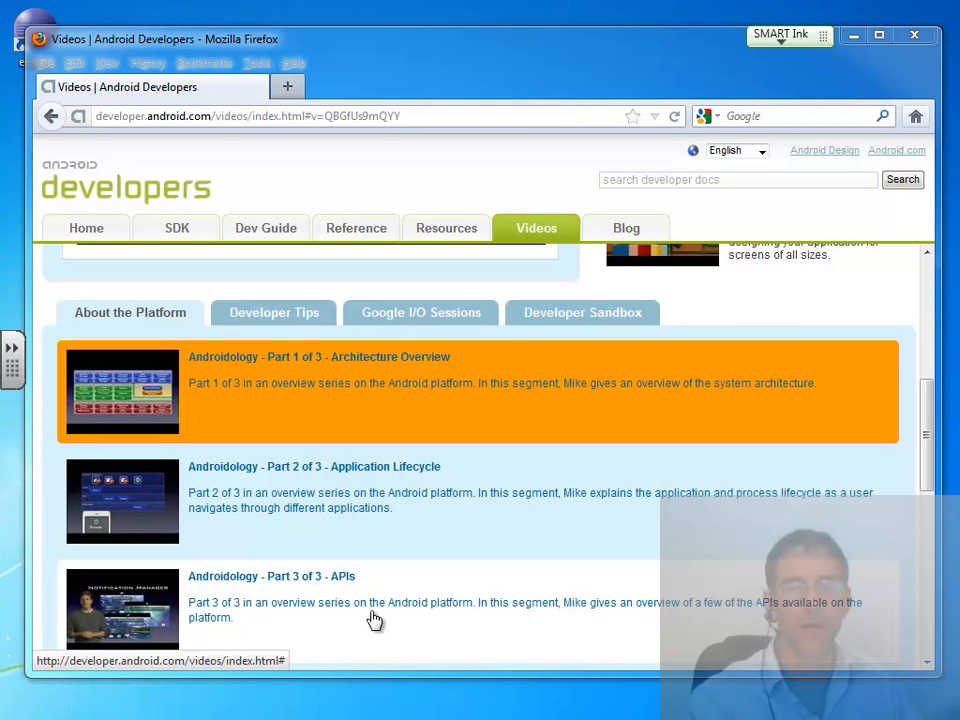
mouse_move(378, 402)
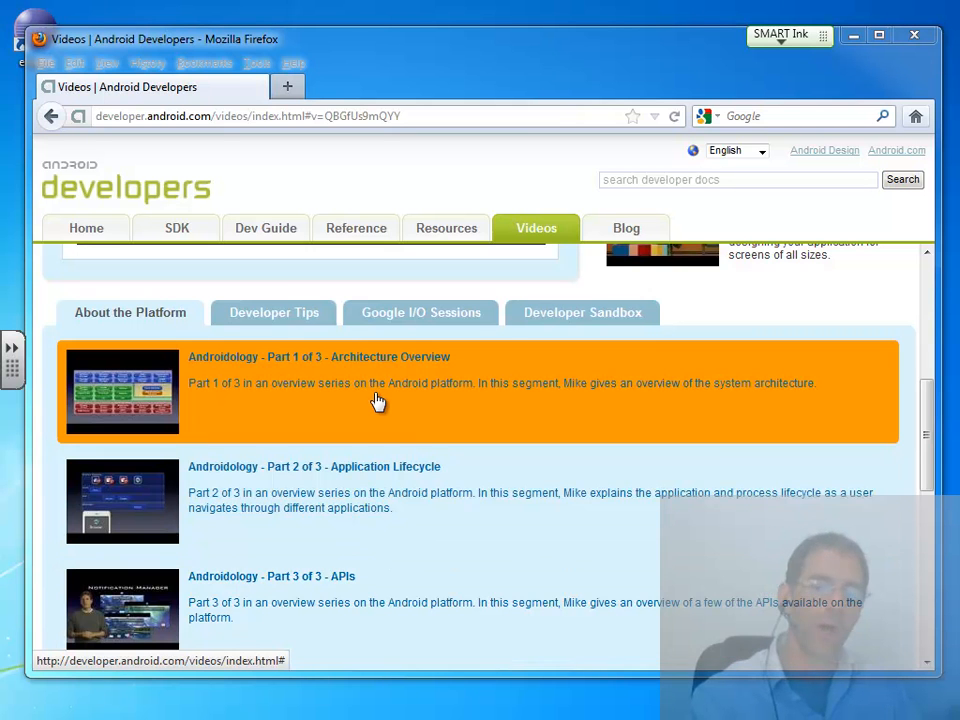
mouse_move(350, 540)
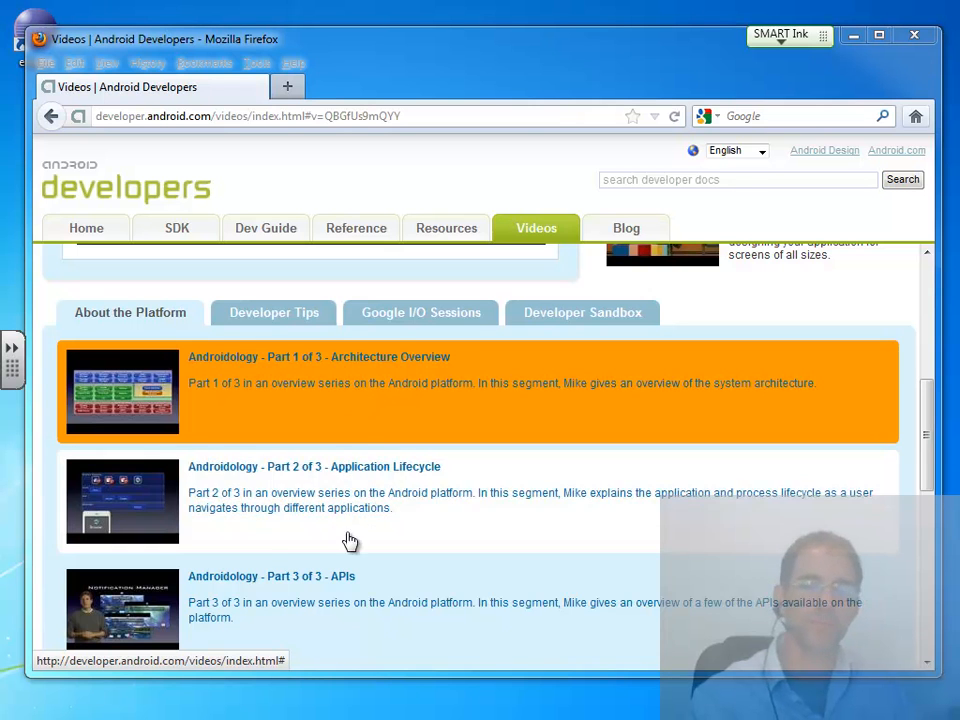
mouse_move(356, 598)
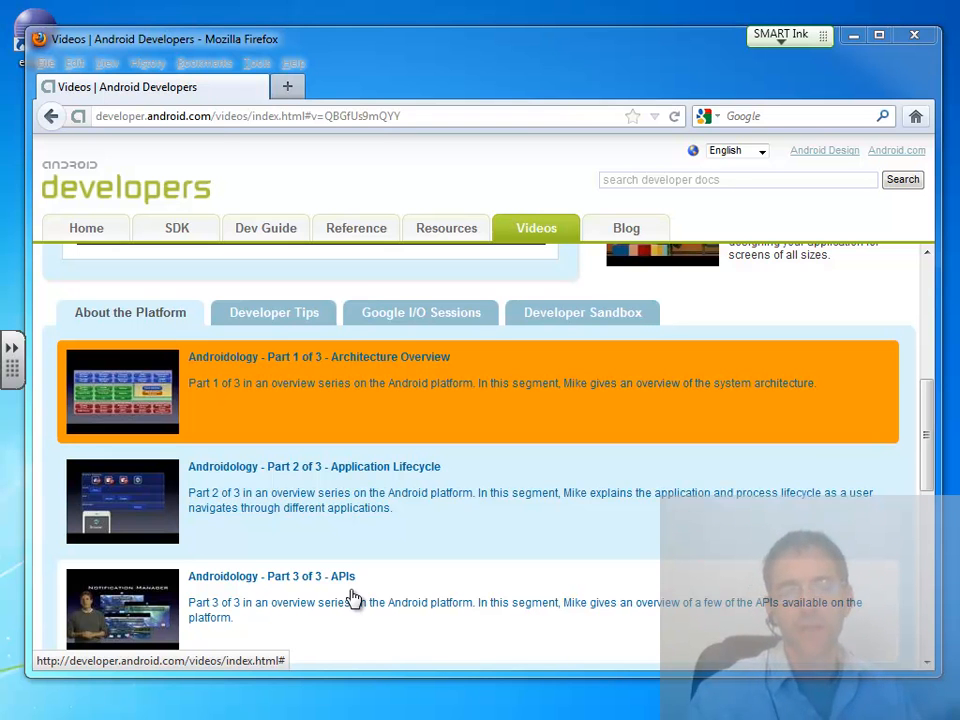
mouse_move(408, 556)
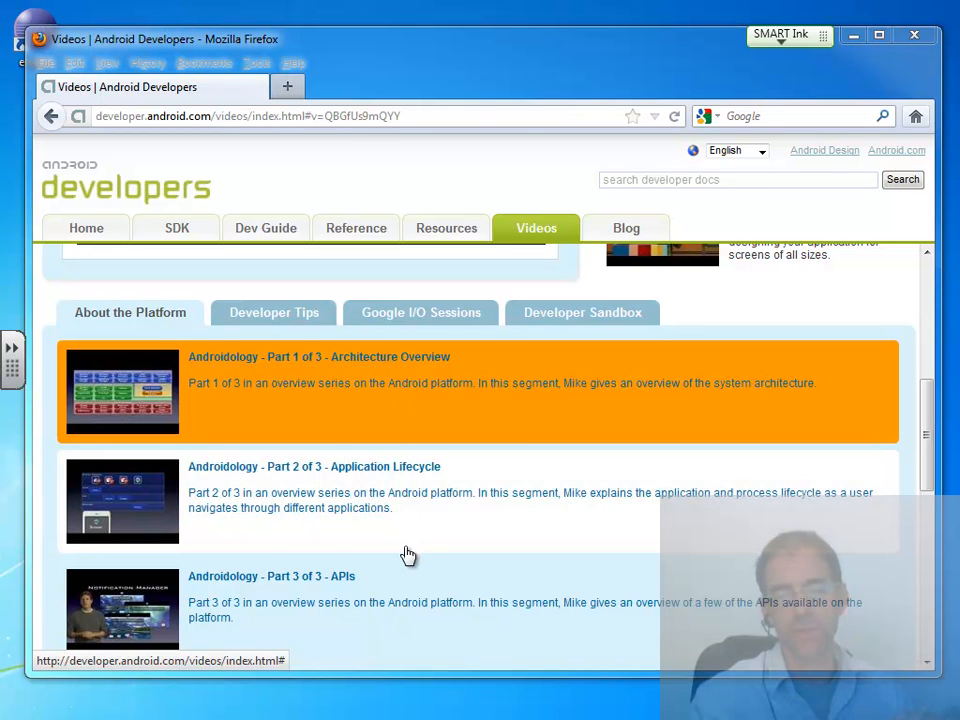
mouse_move(650, 80)
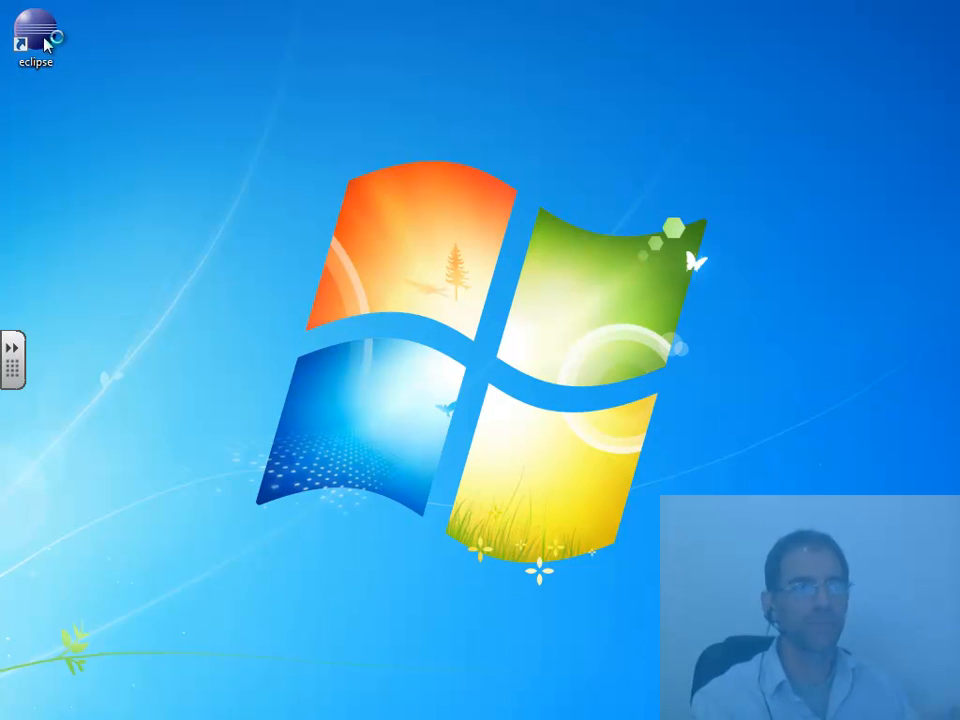
Launch Eclipse from the desktop icon, allow it past the security warning and accept the default workspace
double_click(32, 30)
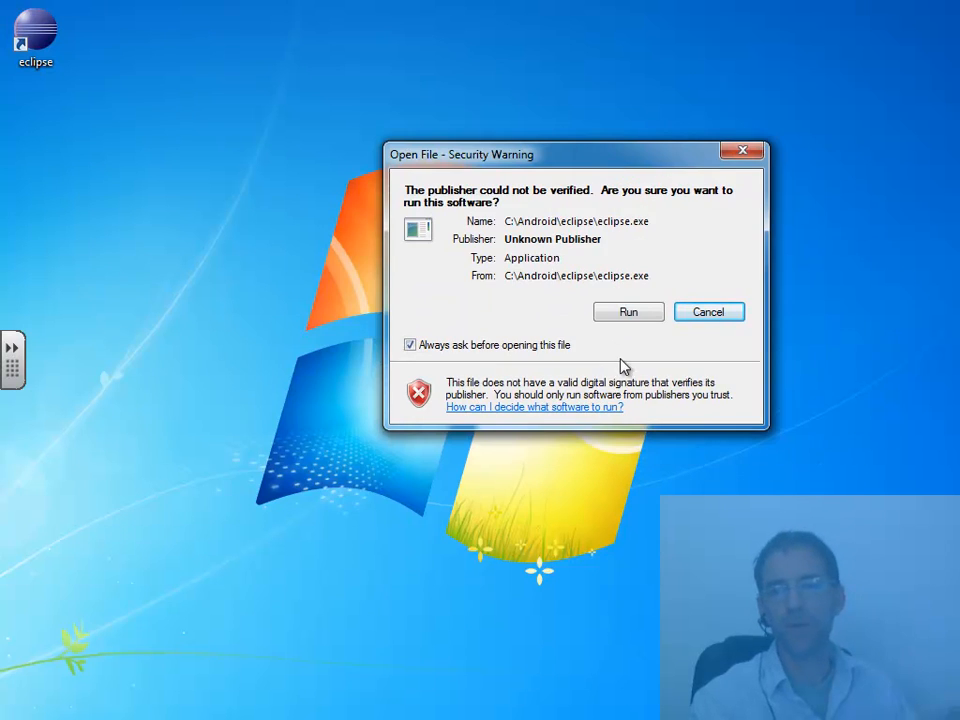
left_click(628, 312)
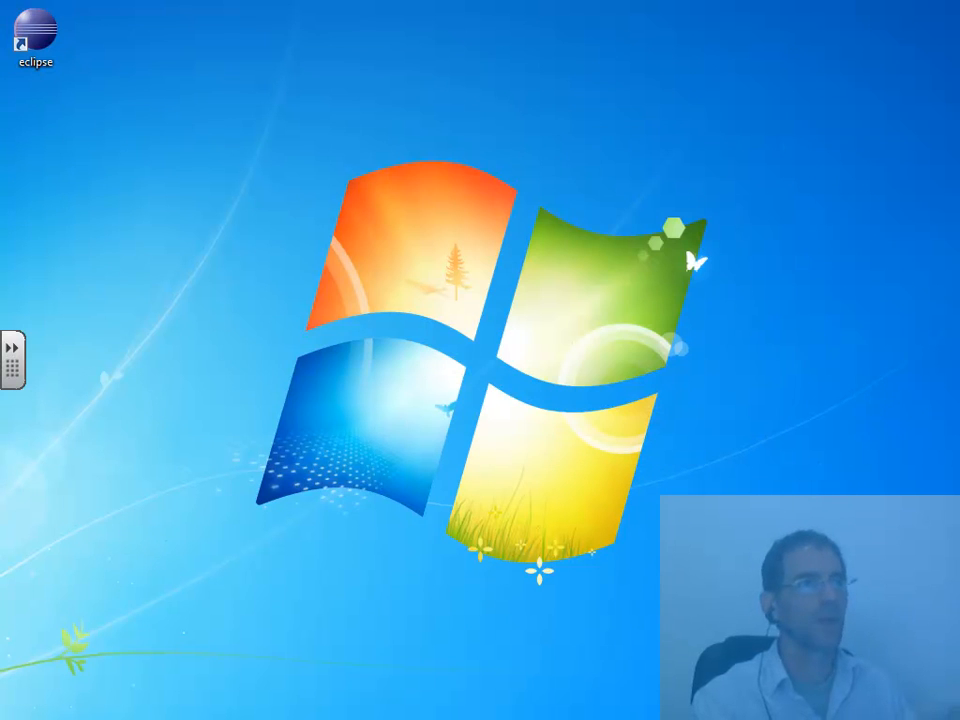
double_click(34, 30)
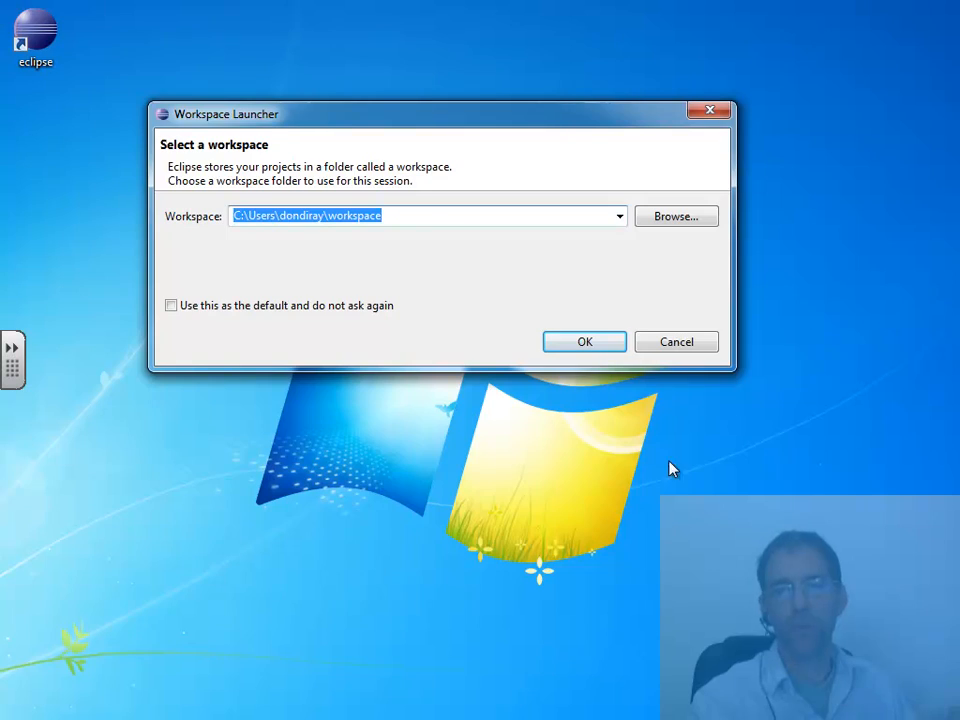
left_click(584, 340)
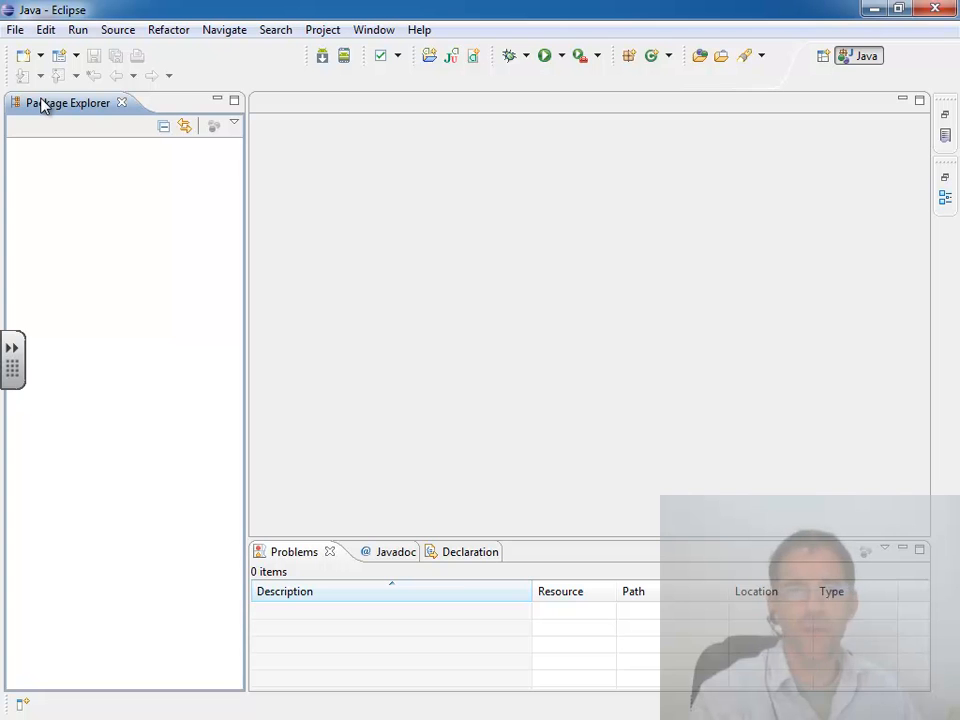
mouse_move(264, 200)
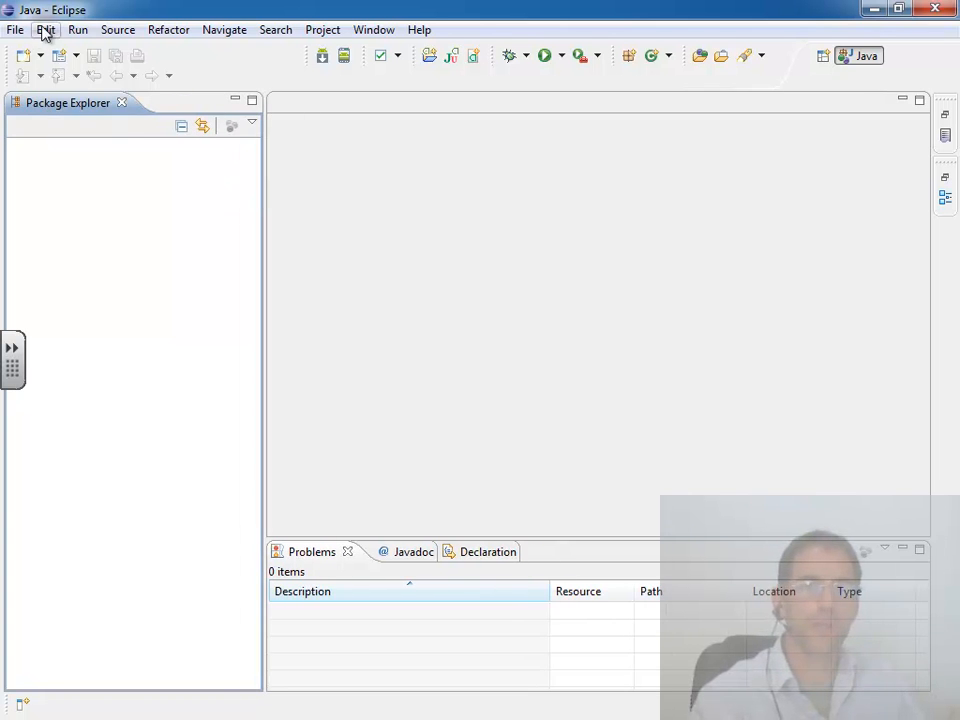
Bring up the File > New options and the new-project wizard listing Android among the categories
left_click(16, 30)
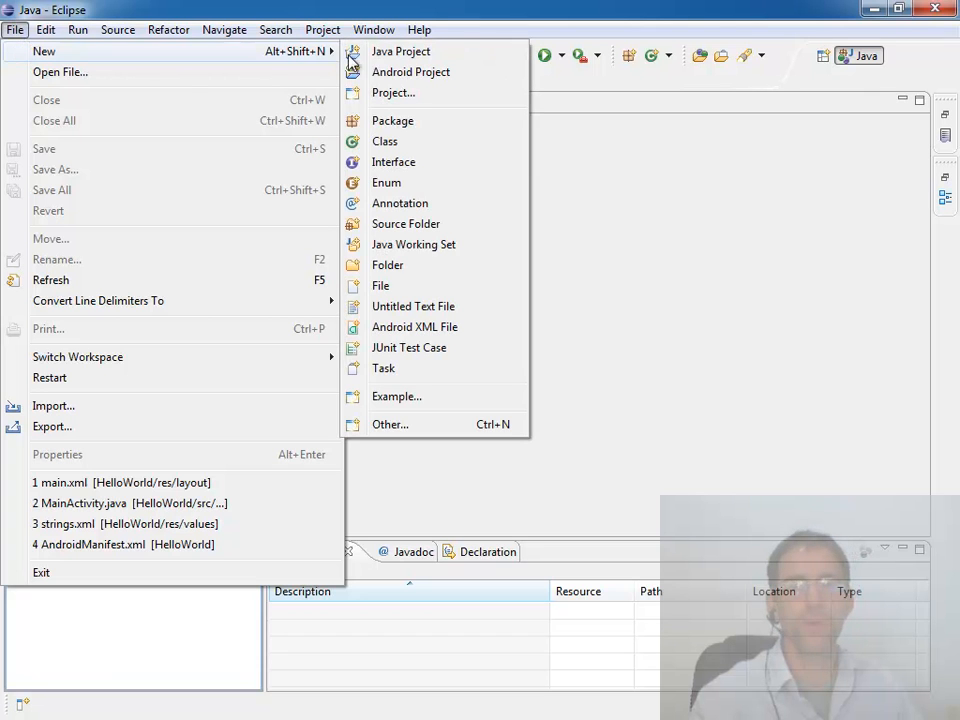
mouse_move(410, 72)
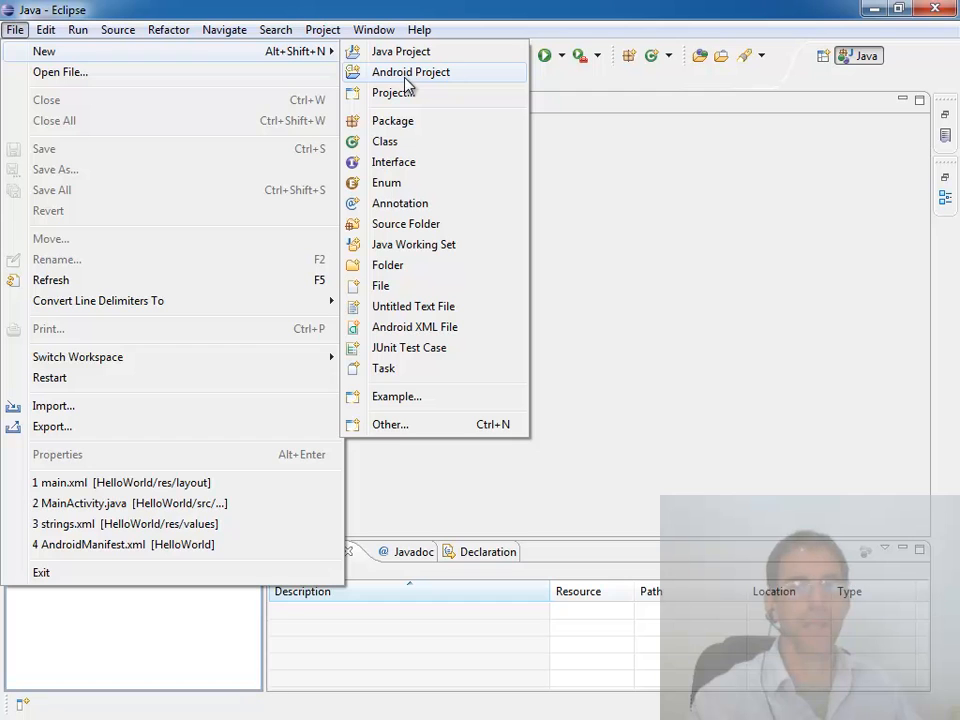
mouse_move(380, 76)
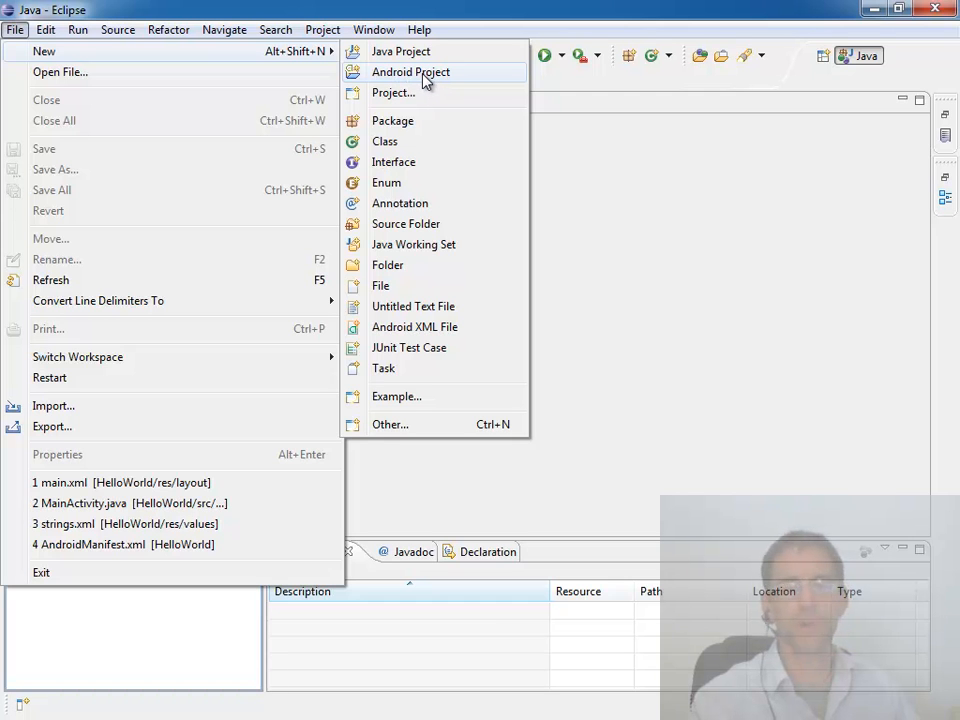
mouse_move(392, 92)
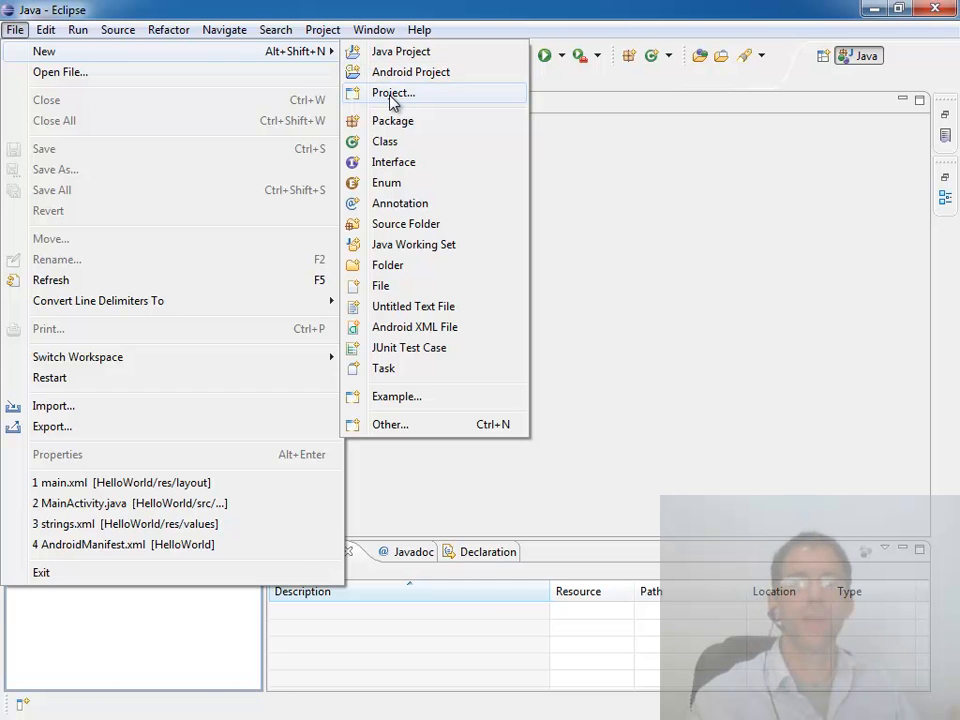
left_click(392, 92)
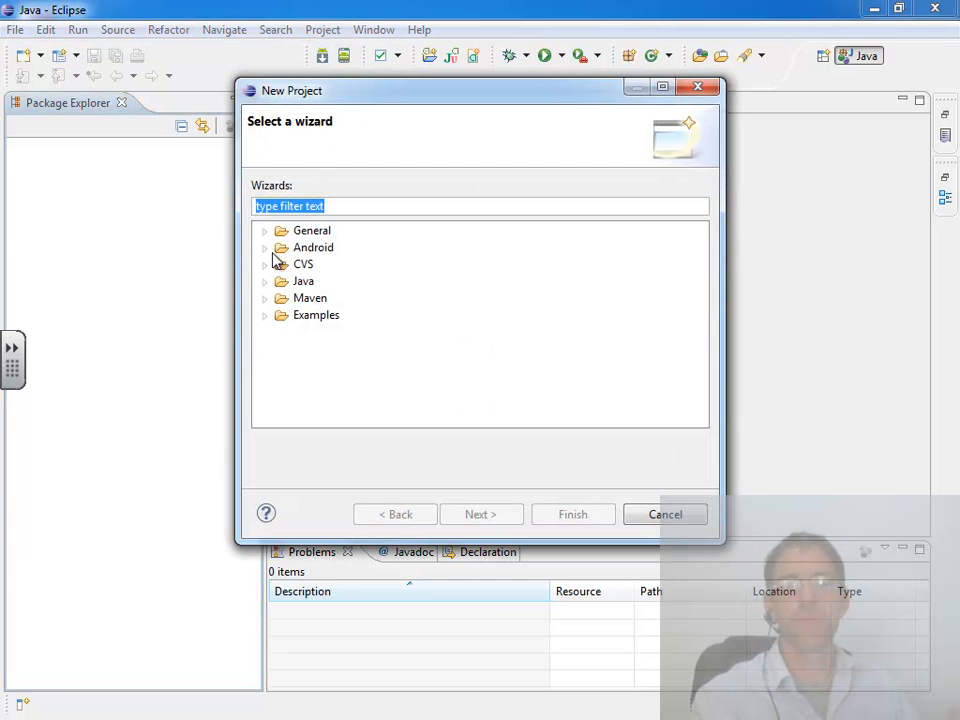
left_click(314, 248)
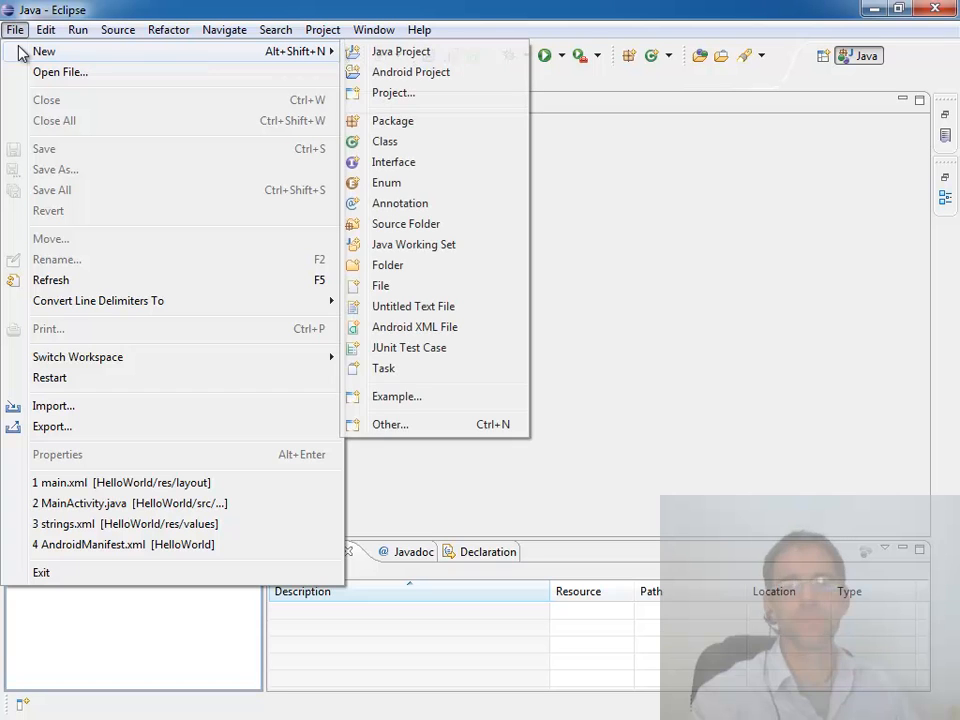
mouse_move(410, 72)
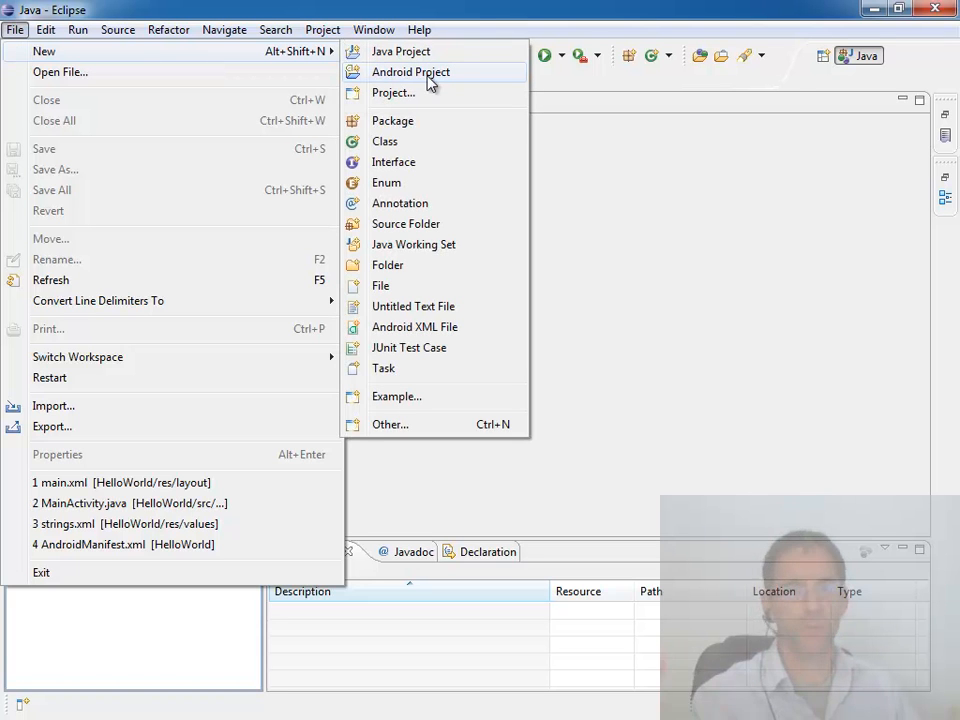
mouse_move(410, 120)
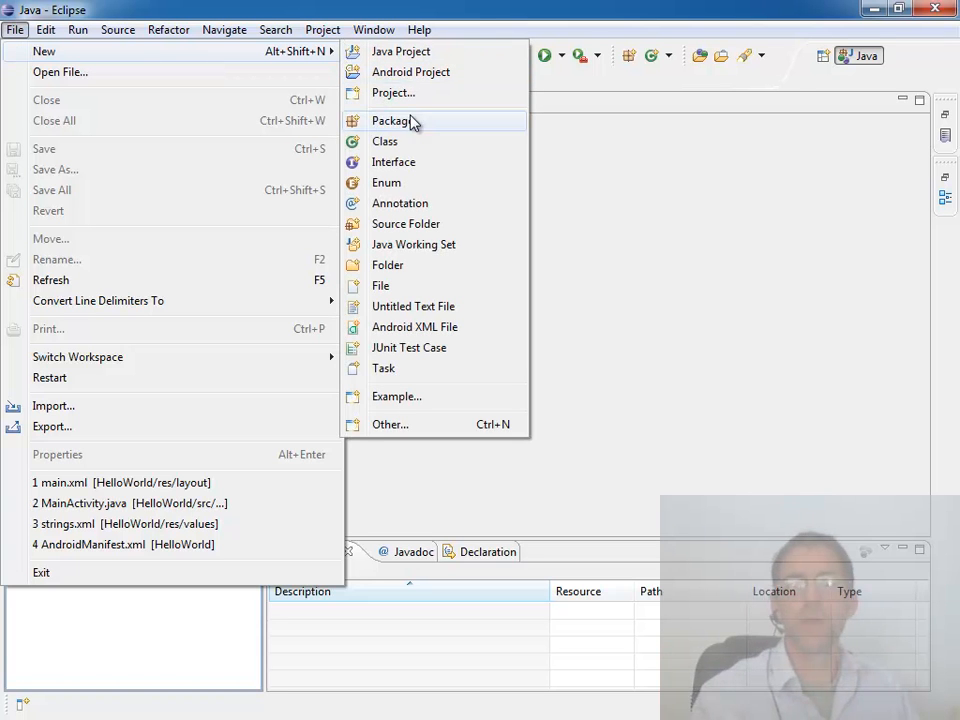
mouse_move(410, 72)
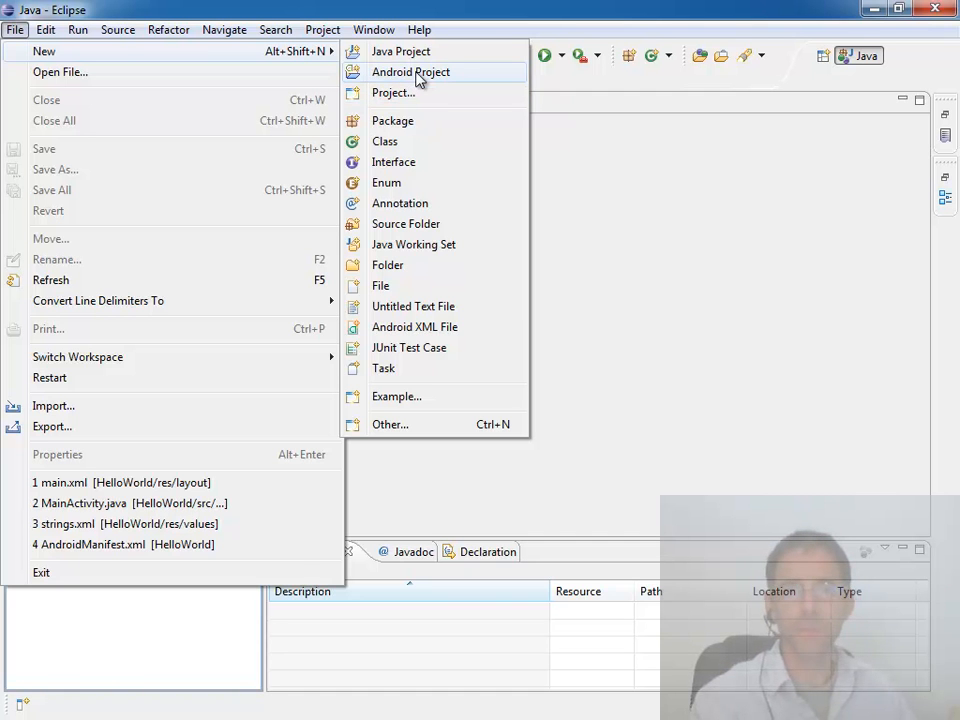
Start a new Android Project and name it HelloWorld
left_click(410, 72)
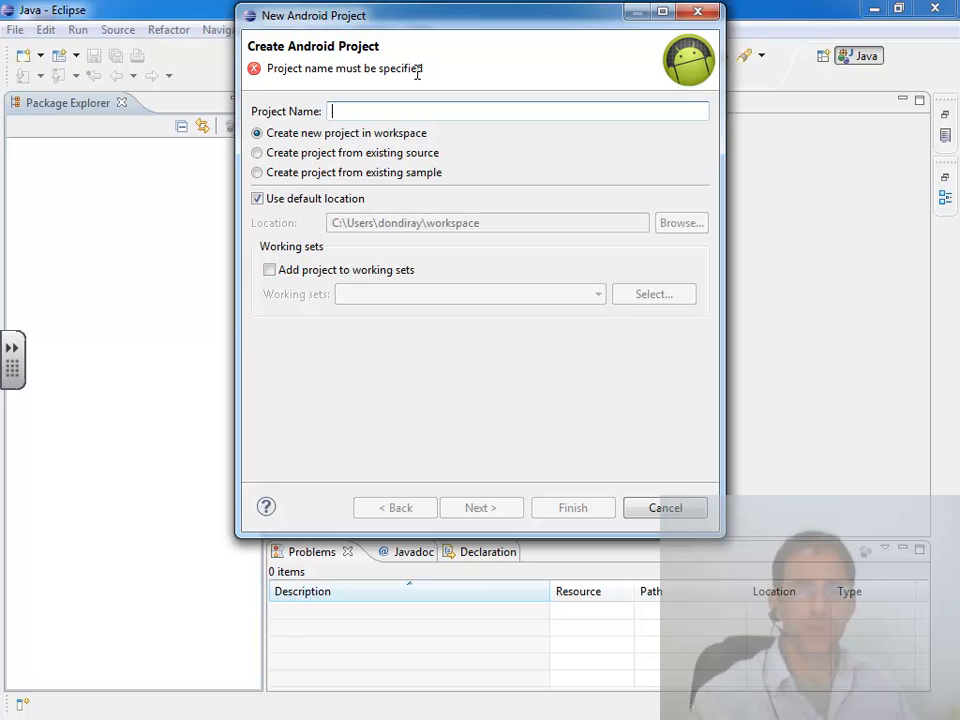
type("Hel")
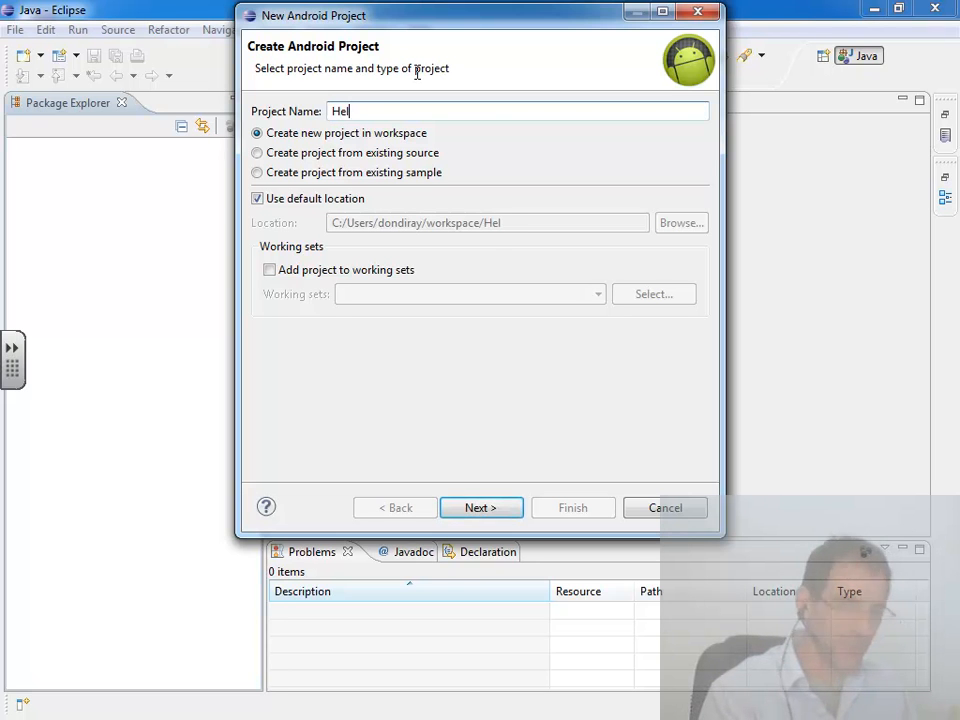
type("loWorld")
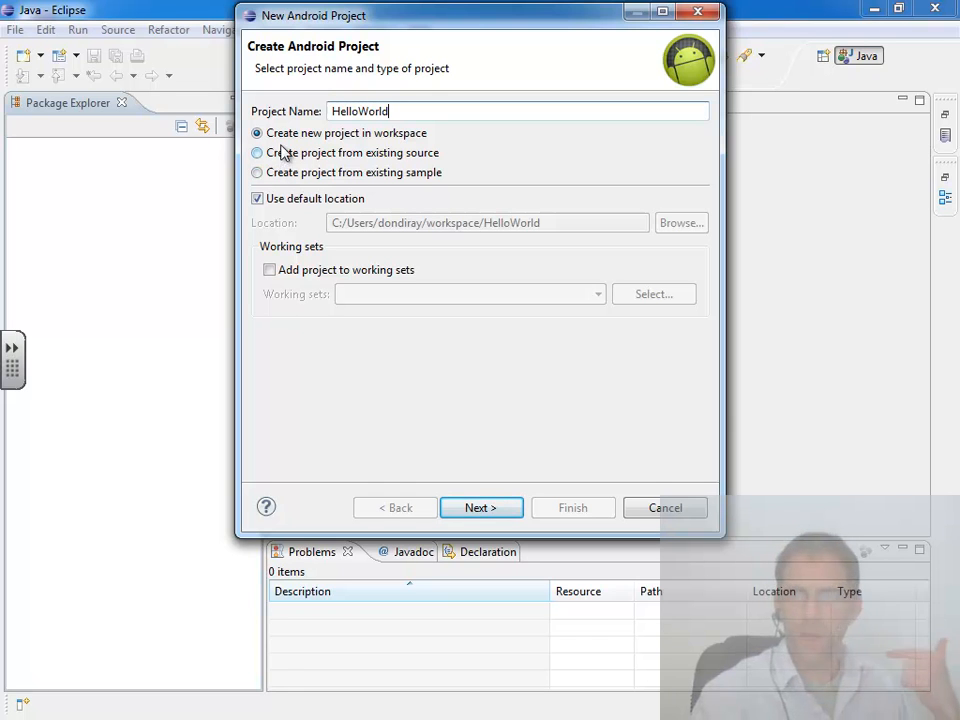
mouse_move(388, 148)
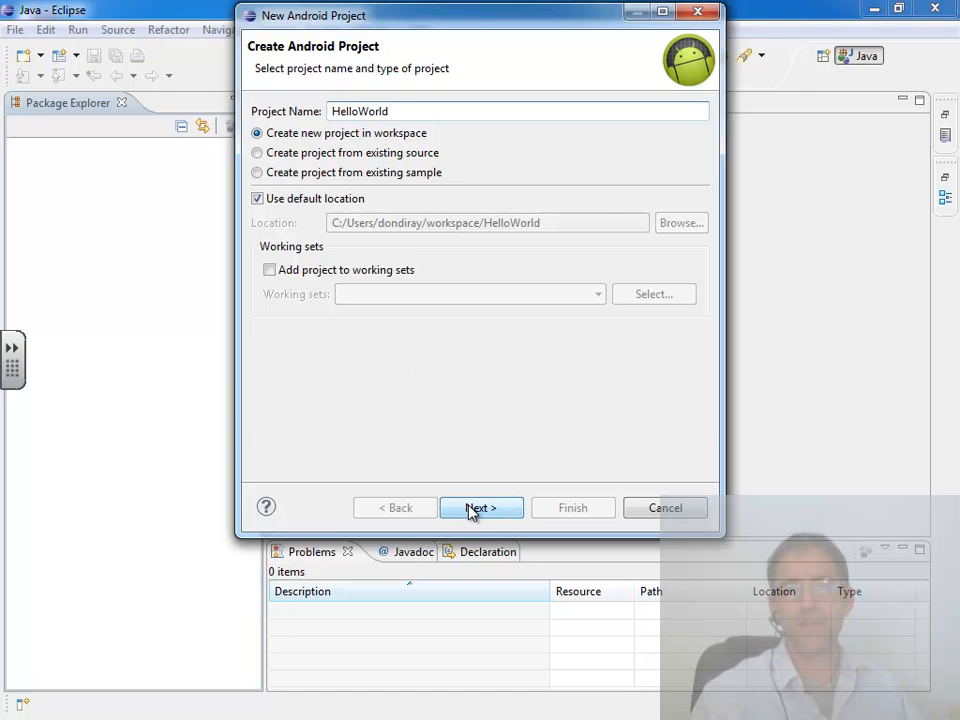
Choose Android 2.3.3 as the build target (after glancing at 4.0.3) and continue to Application Info
left_click(480, 508)
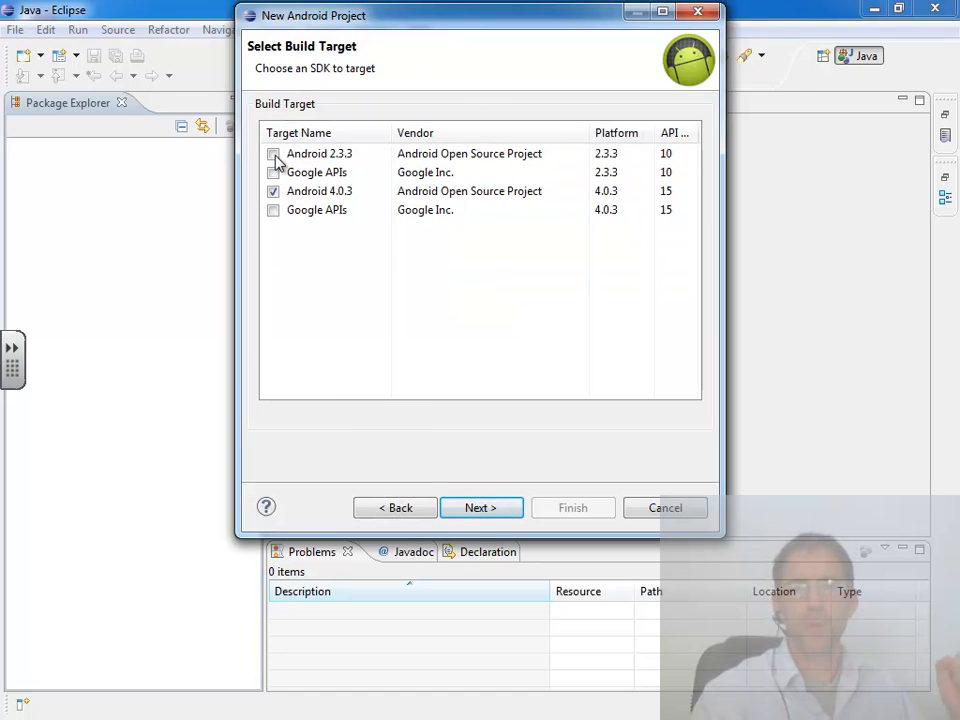
left_click(272, 156)
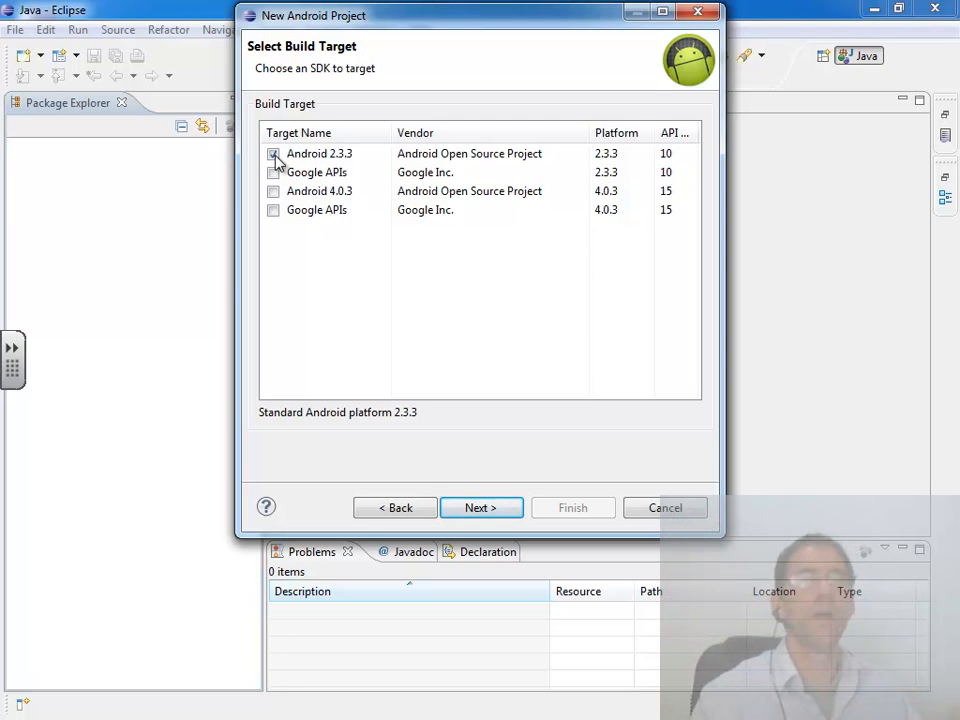
left_click(272, 152)
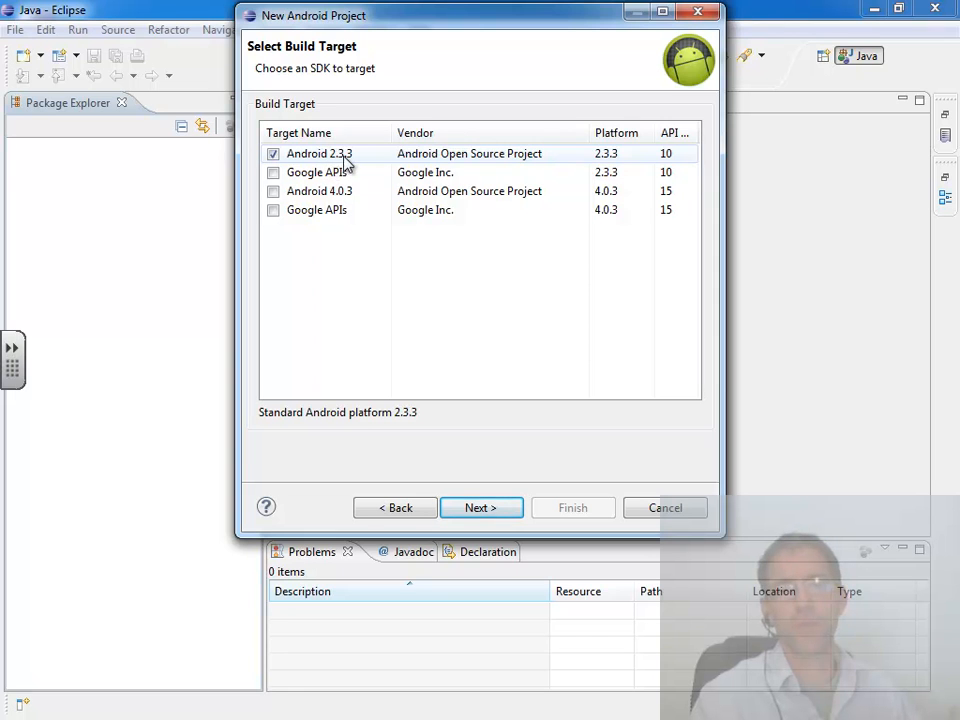
mouse_move(304, 192)
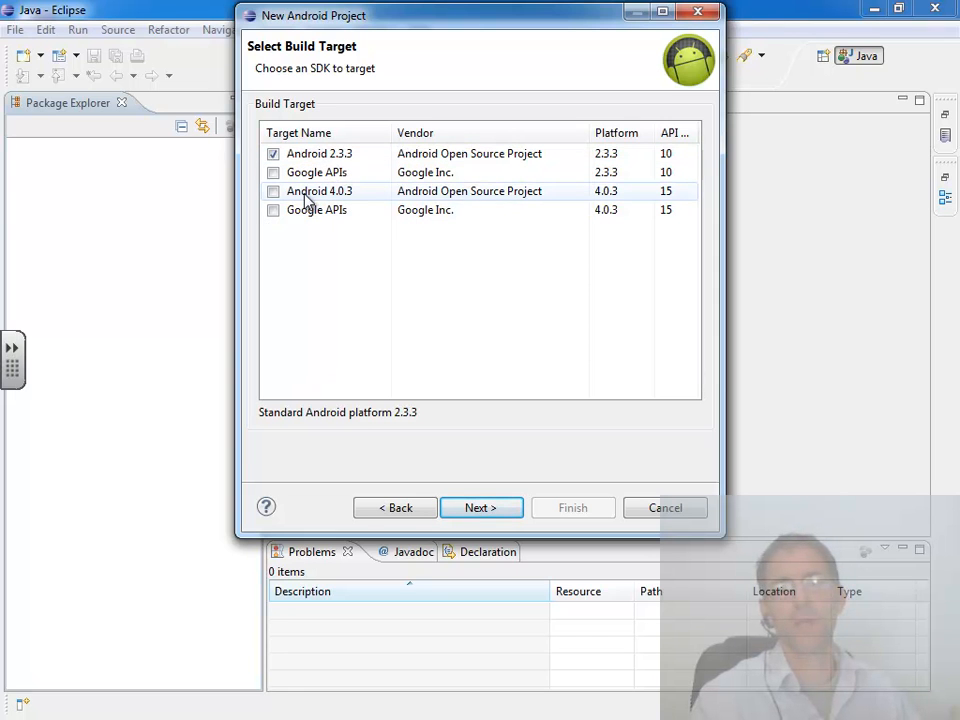
left_click(320, 192)
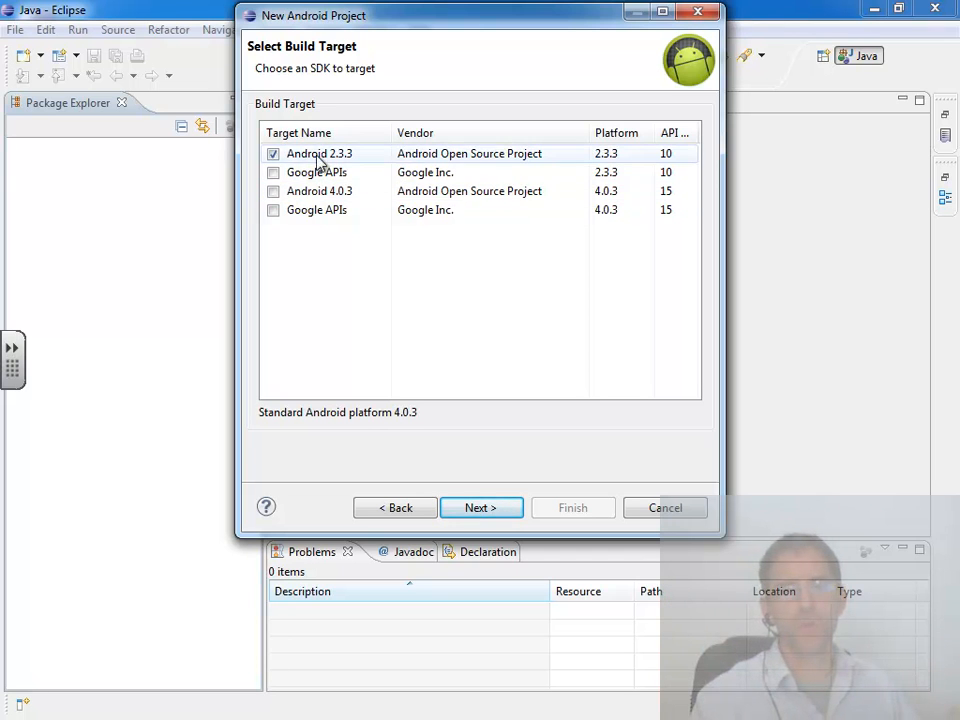
left_click(320, 152)
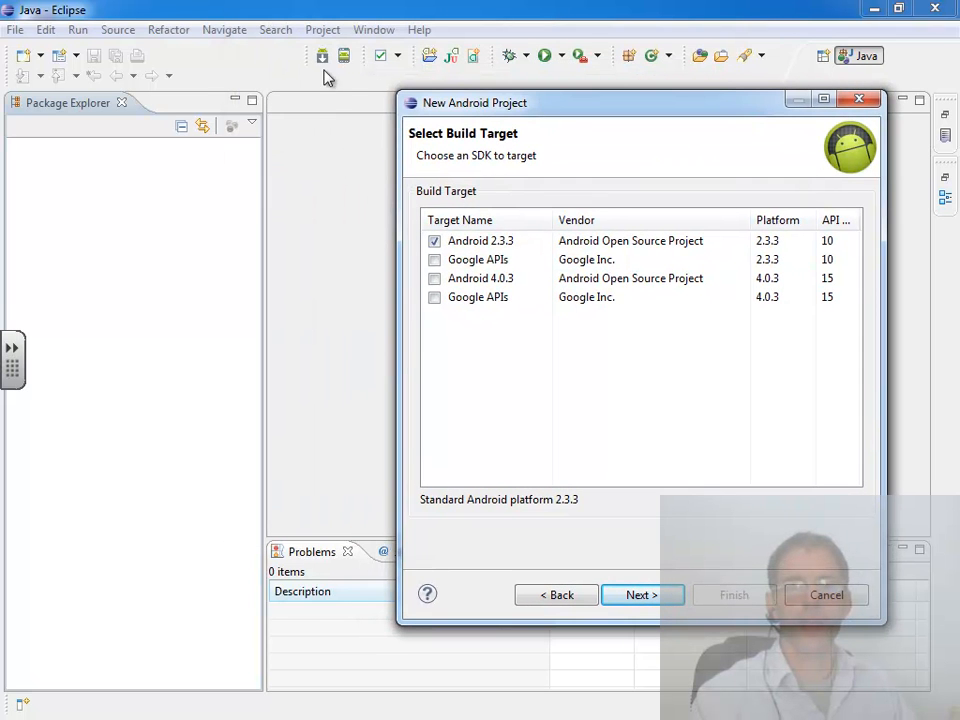
mouse_move(328, 60)
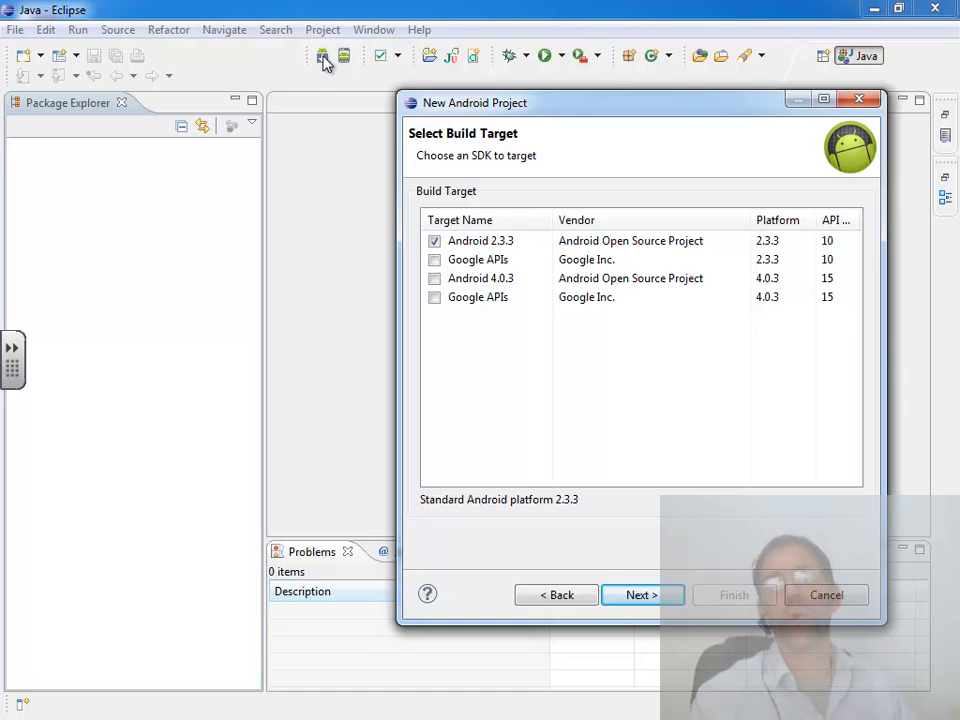
mouse_move(524, 164)
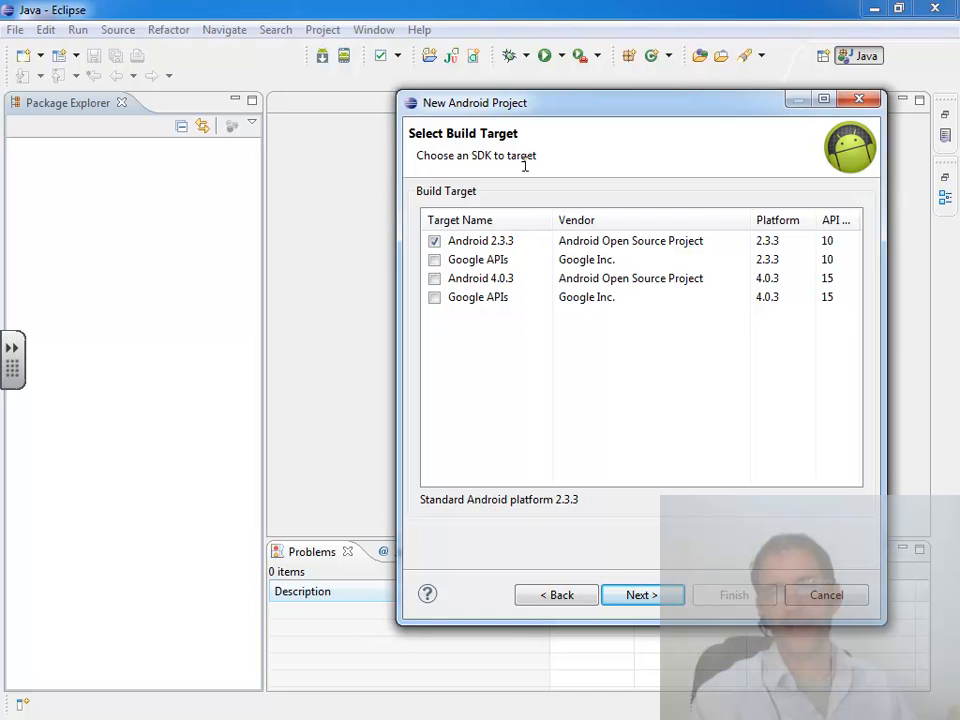
mouse_move(320, 68)
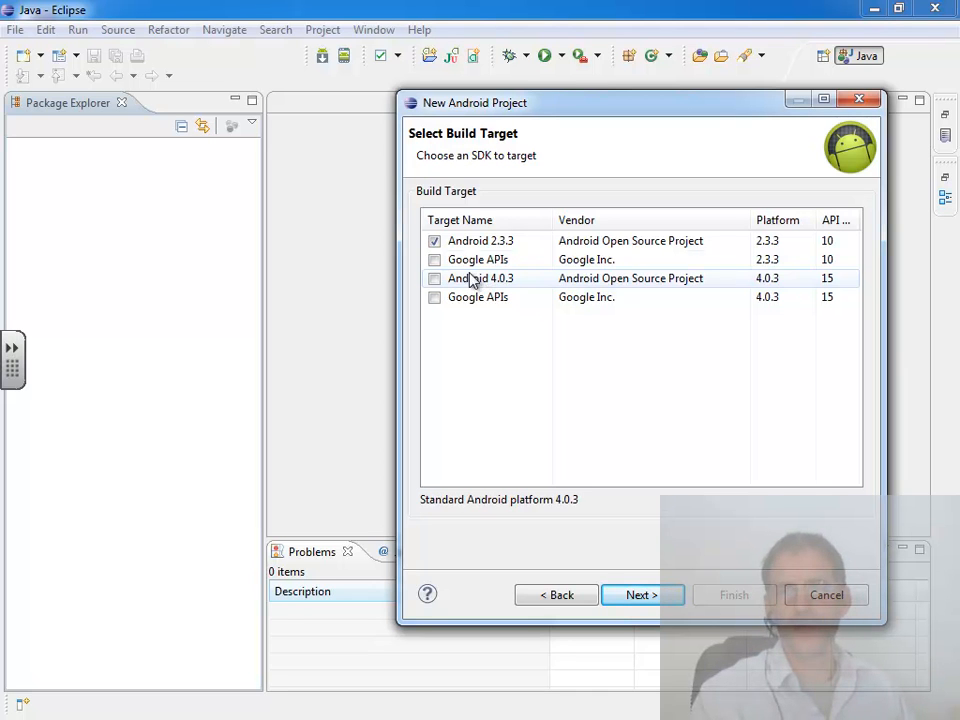
left_click(480, 240)
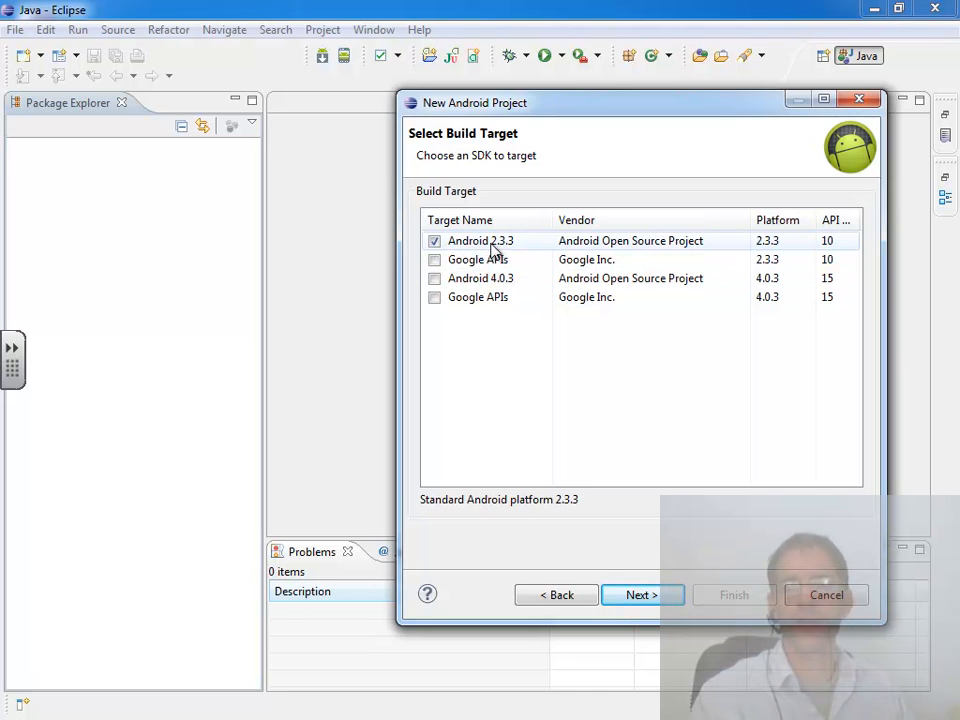
mouse_move(684, 296)
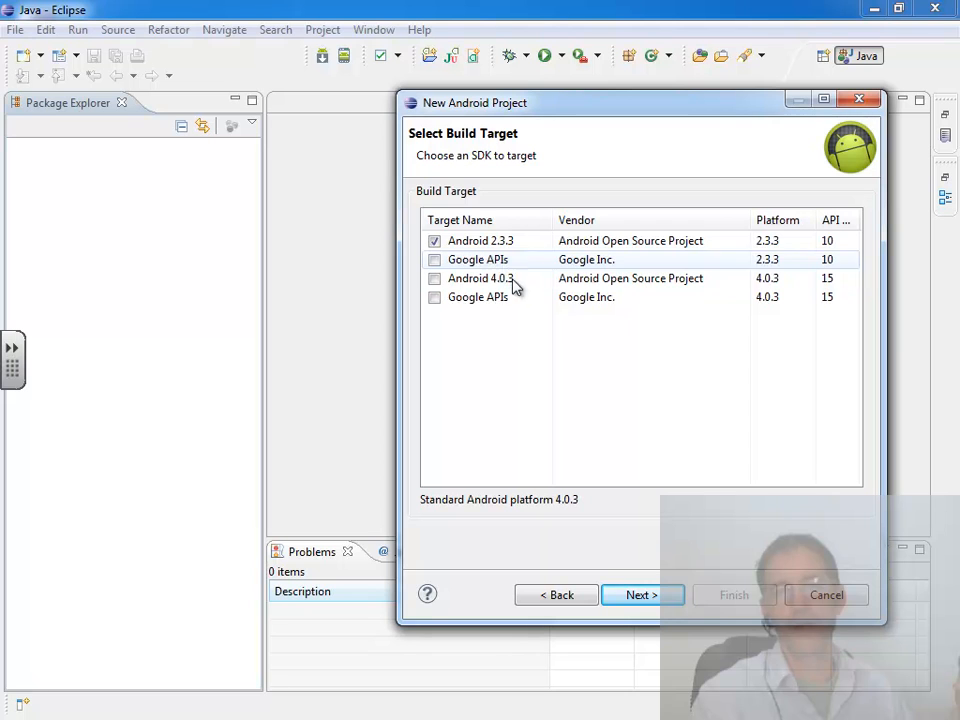
mouse_move(504, 278)
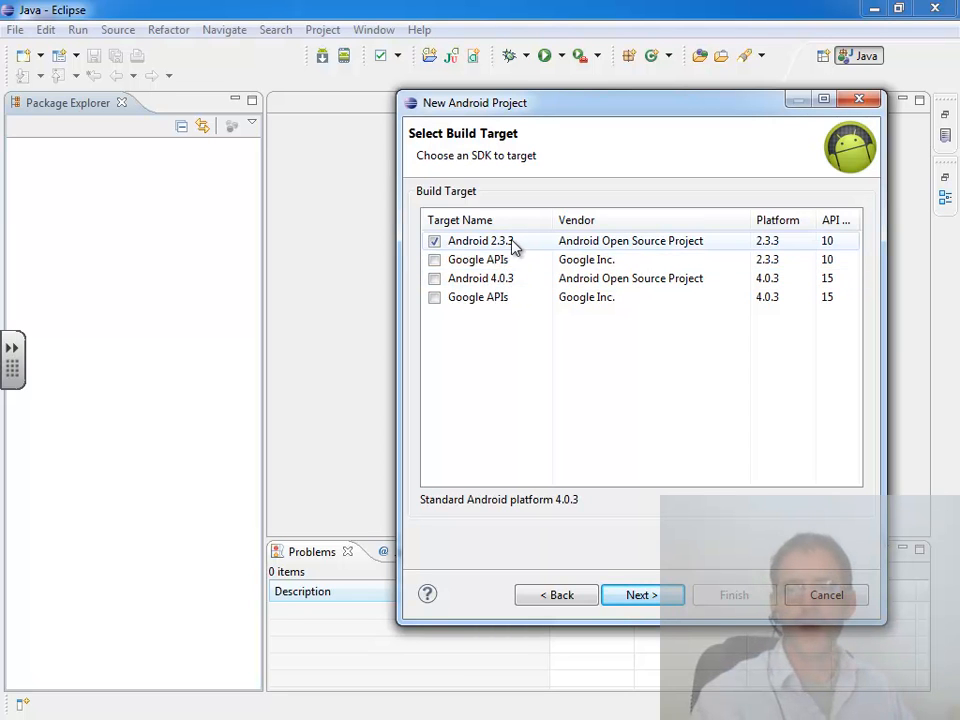
left_click(480, 240)
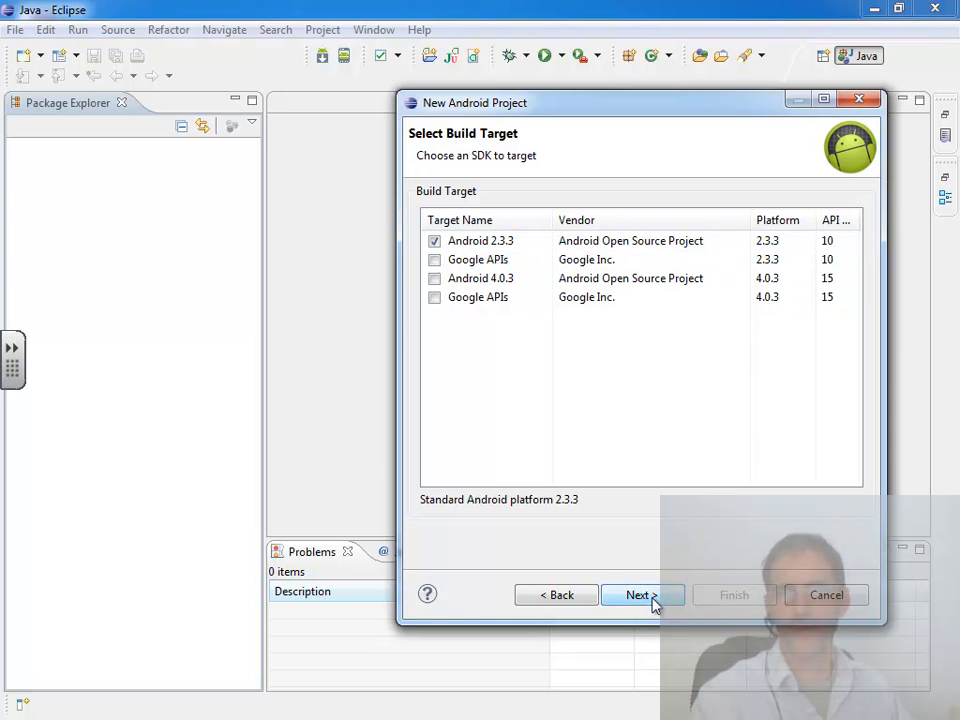
left_click(638, 596)
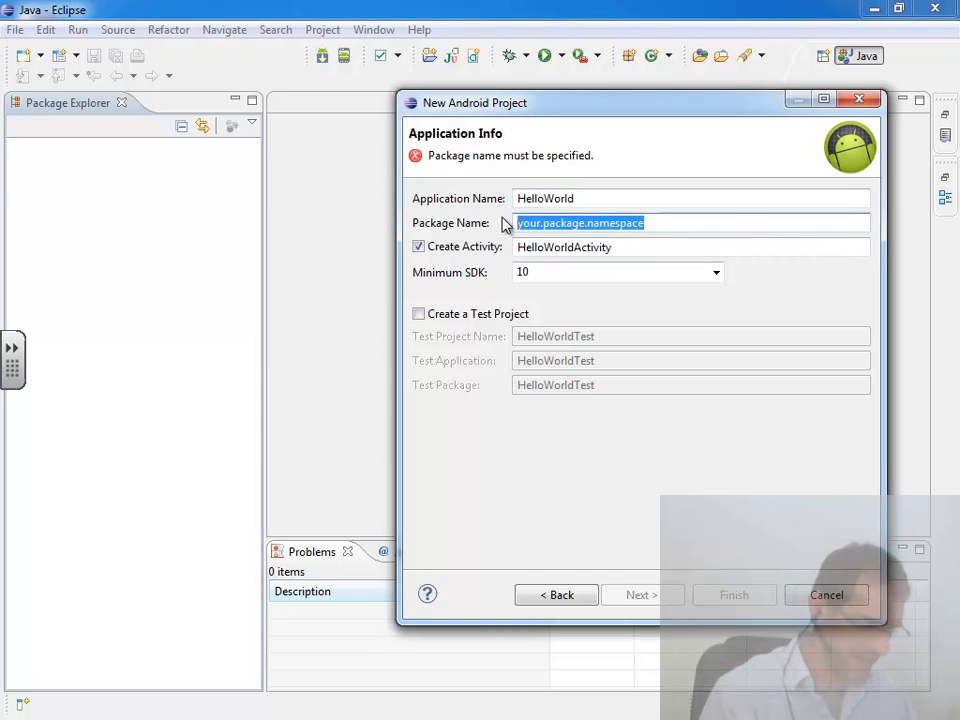
Enter the package name prefix com.professorandroid, removing the stray trailing dot
type("com")
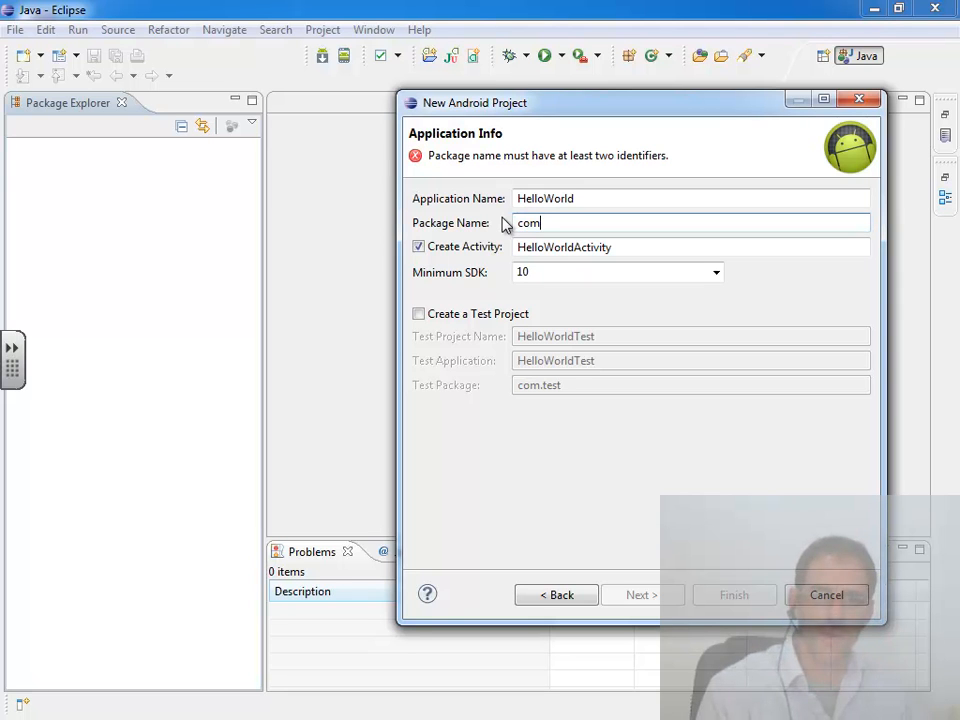
type(".")
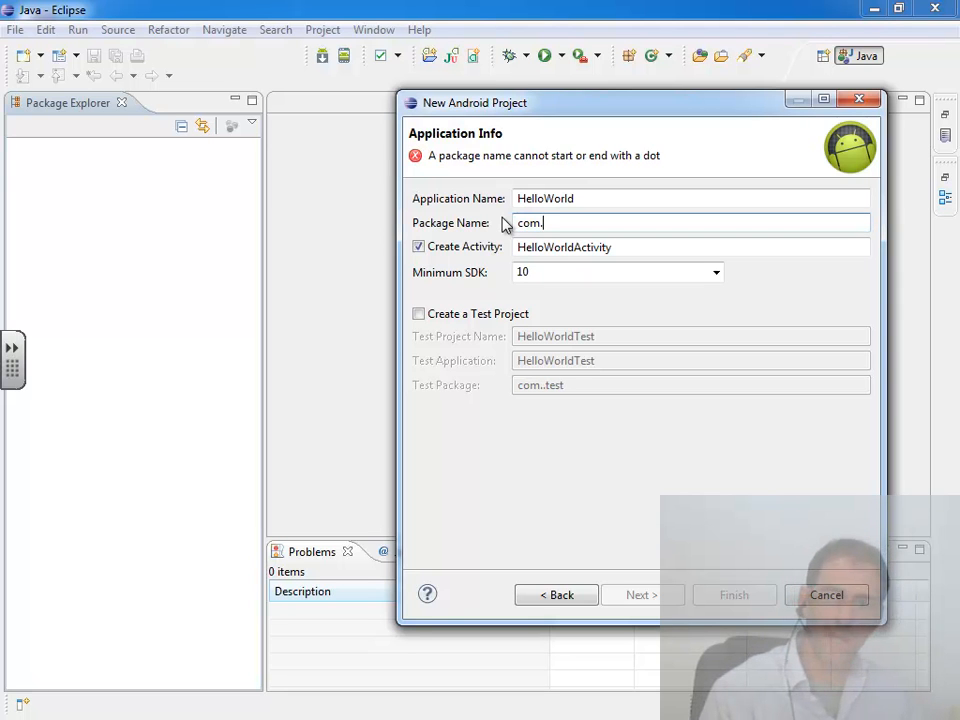
type("professora")
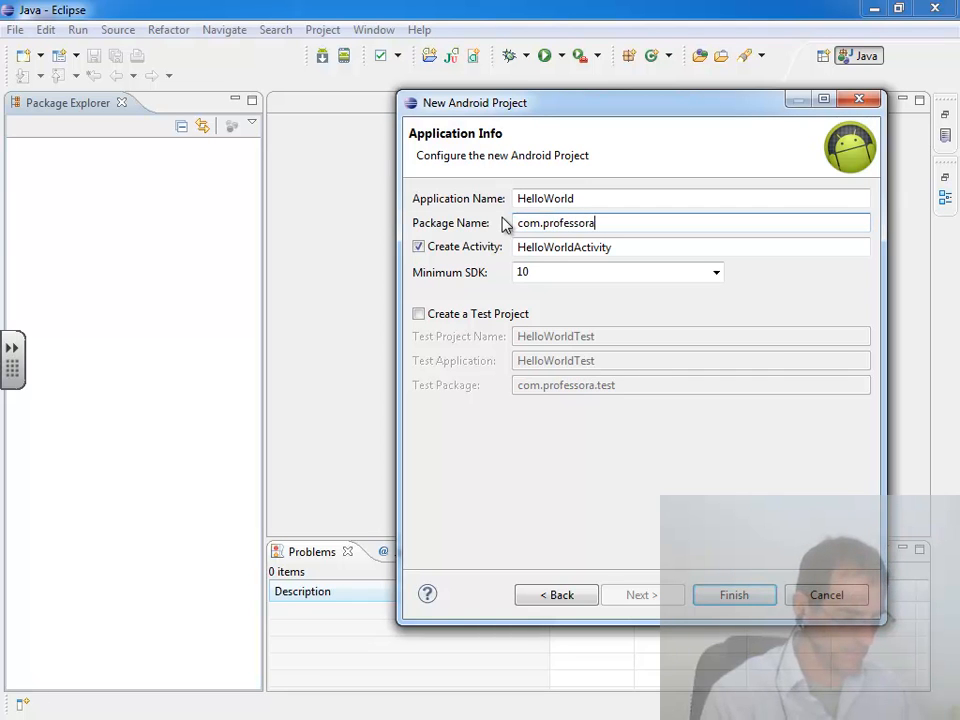
type("ndroid.")
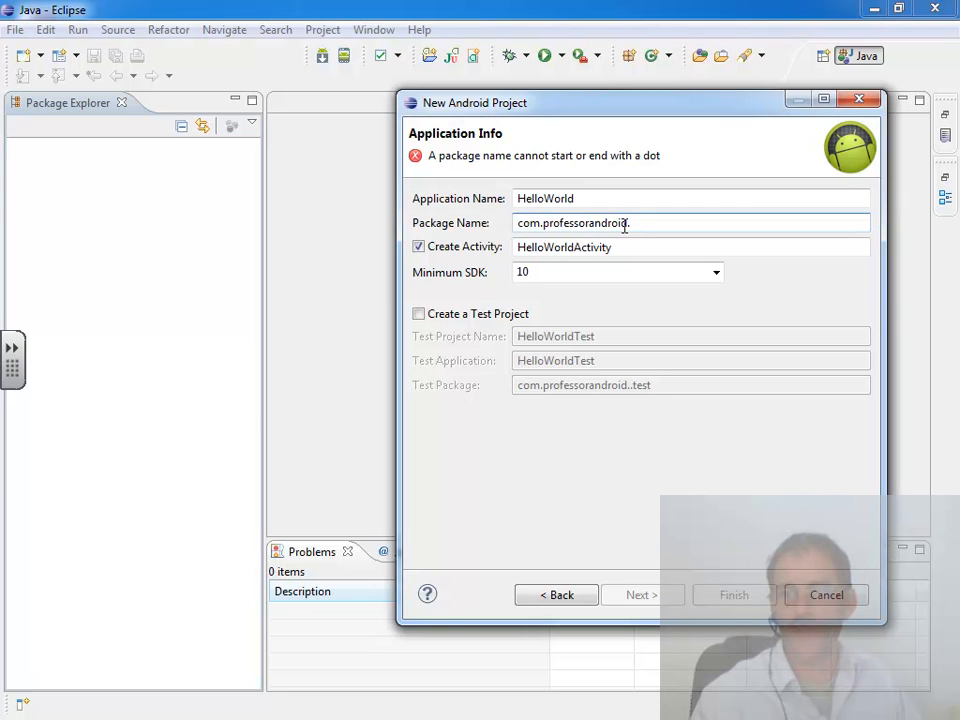
type(".")
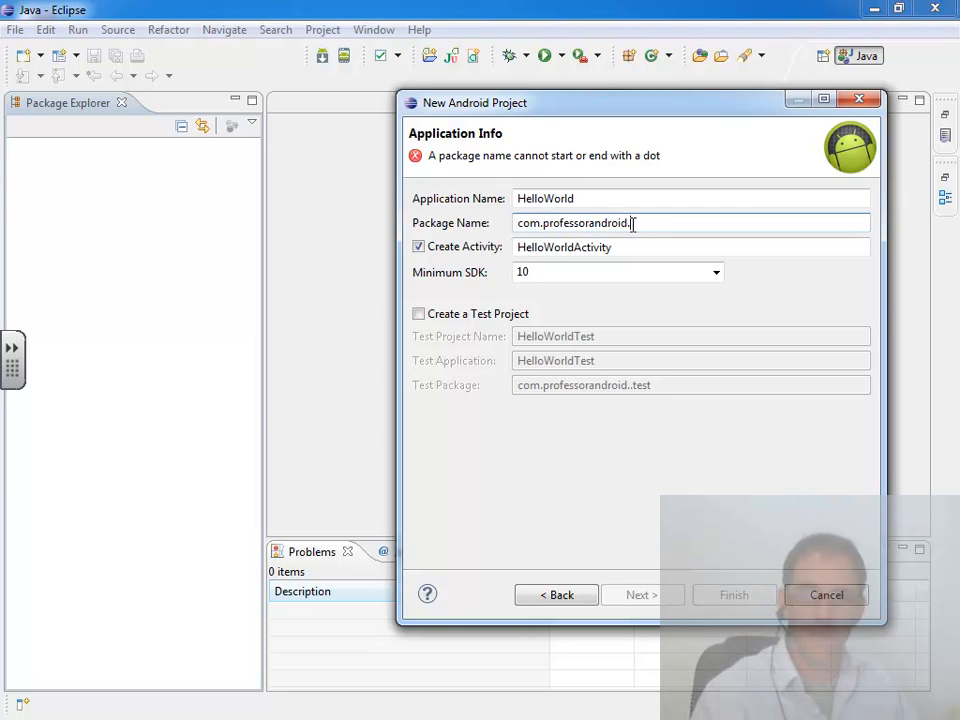
key("BackSpace")
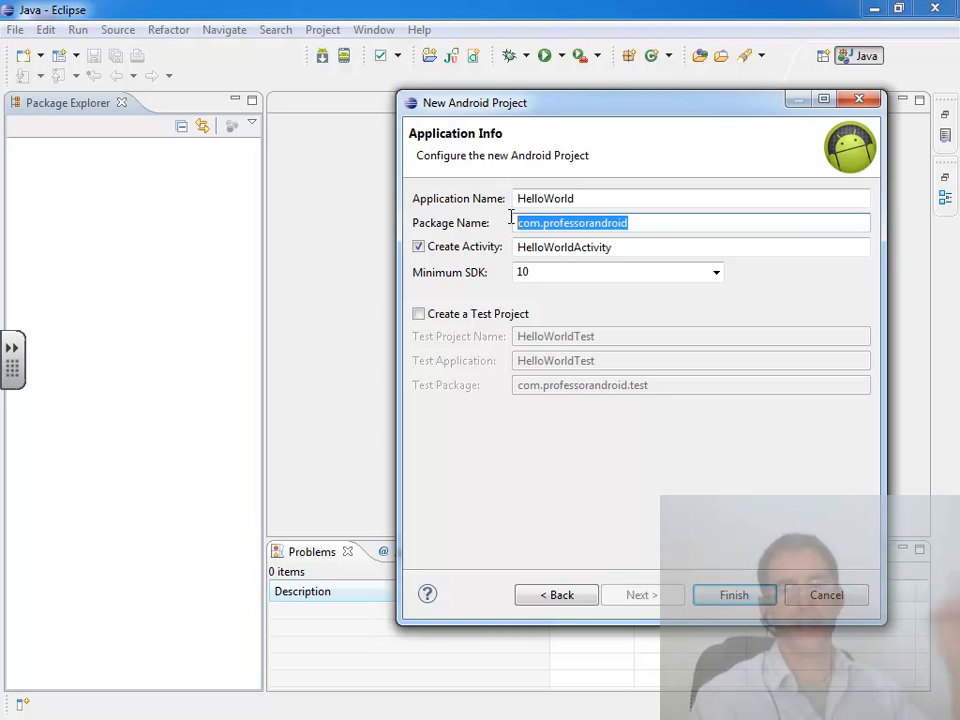
mouse_move(644, 242)
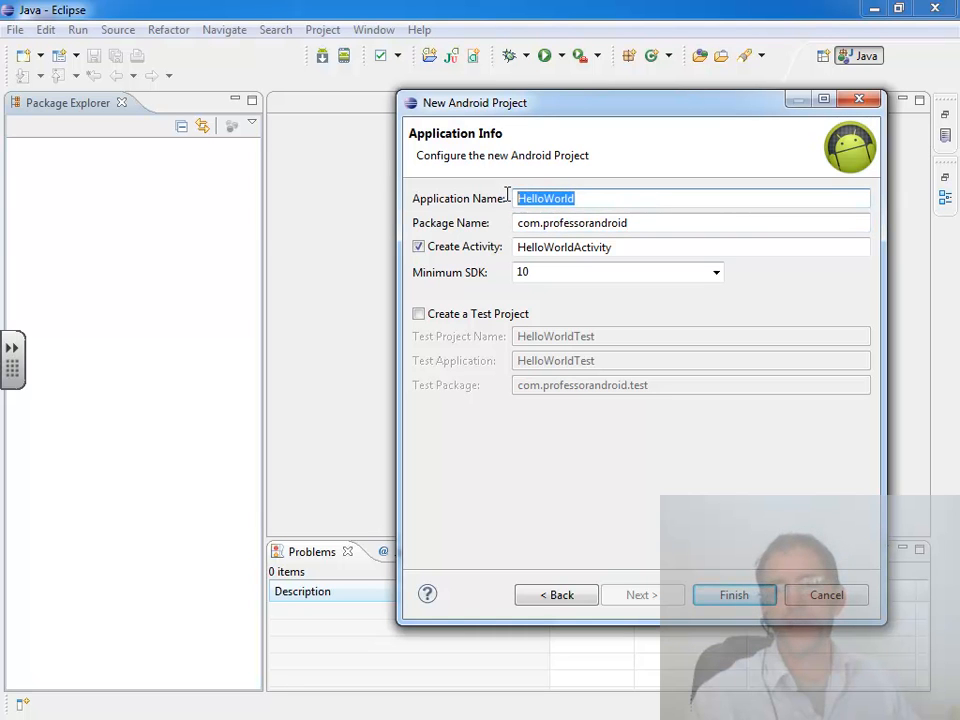
Complete the package name as com.professorandroid.helloworld and move to the activity name field
type(".")
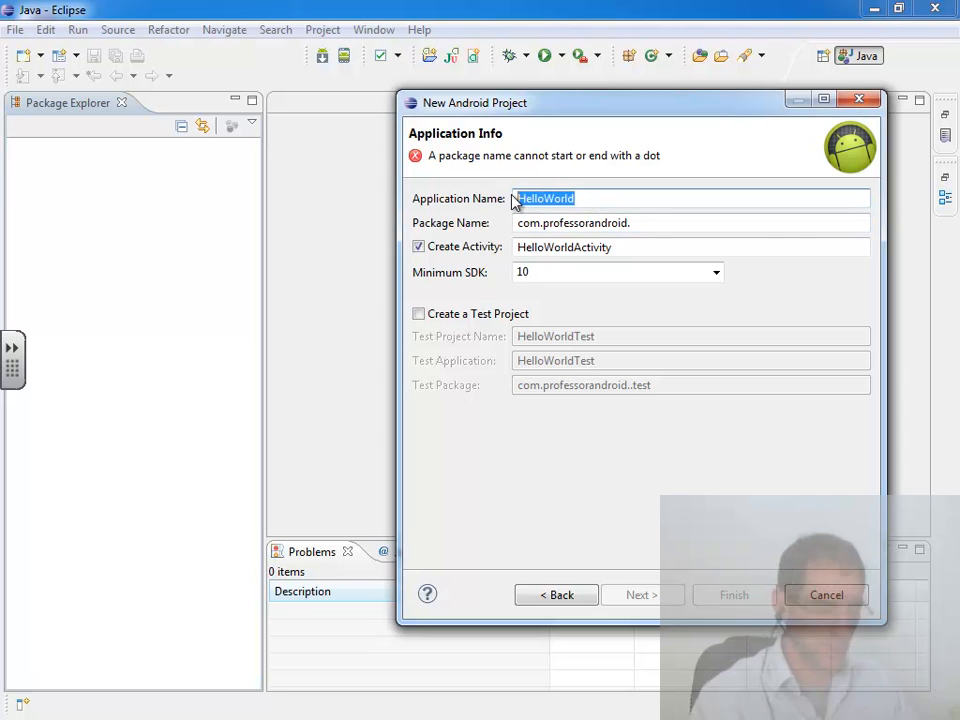
left_click(652, 224)
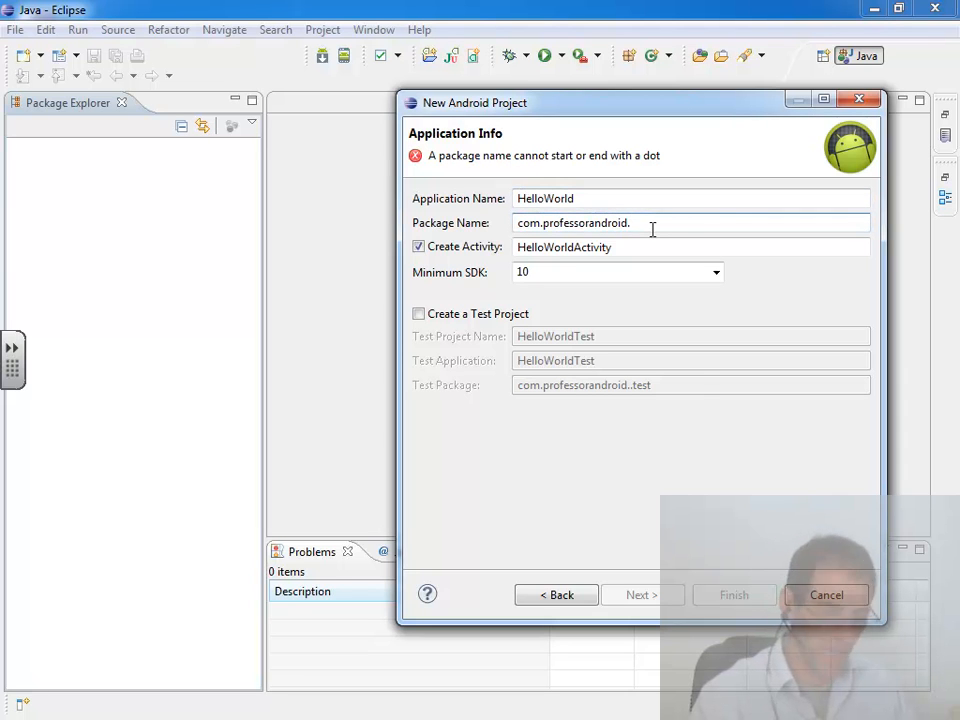
type("HelloWorld")
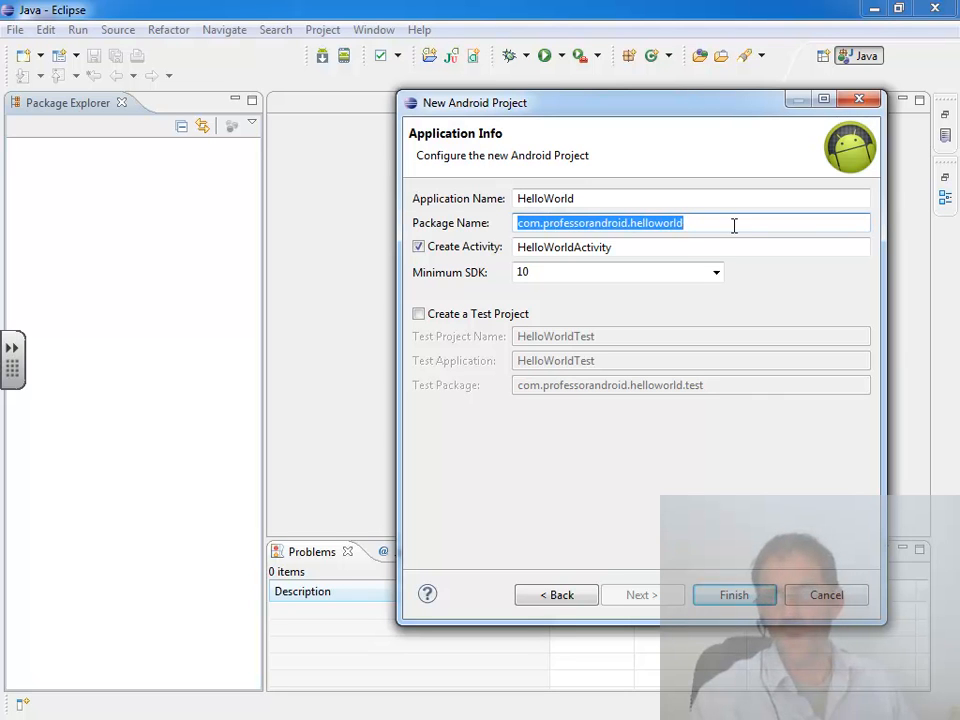
left_click(572, 248)
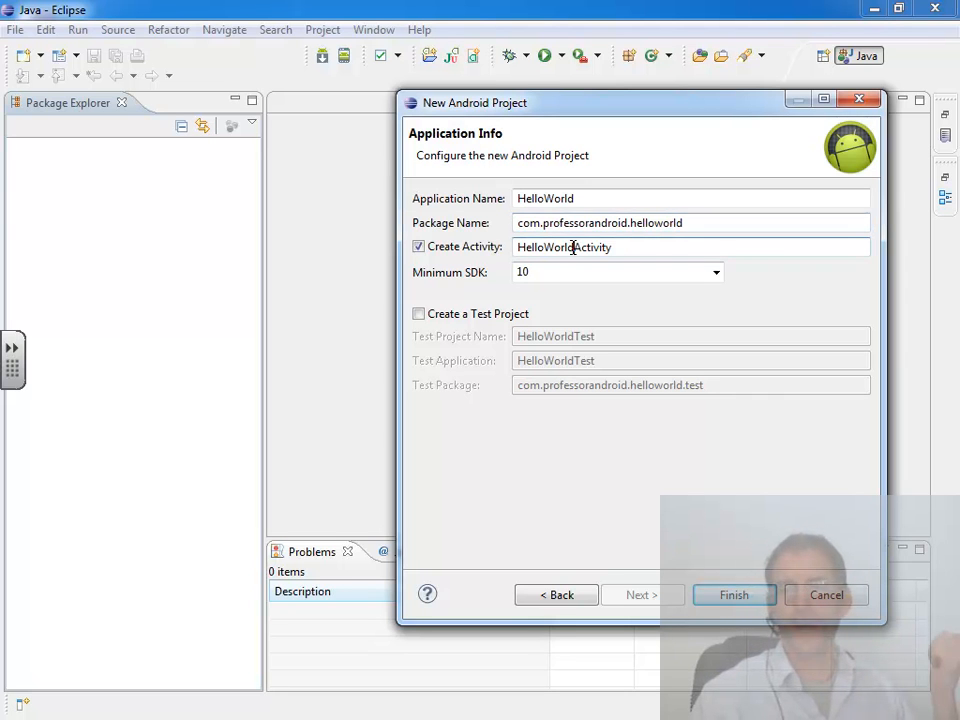
Rename the starting activity to MainActivity and keep Android 2.3.3 as the build target
double_click(544, 248)
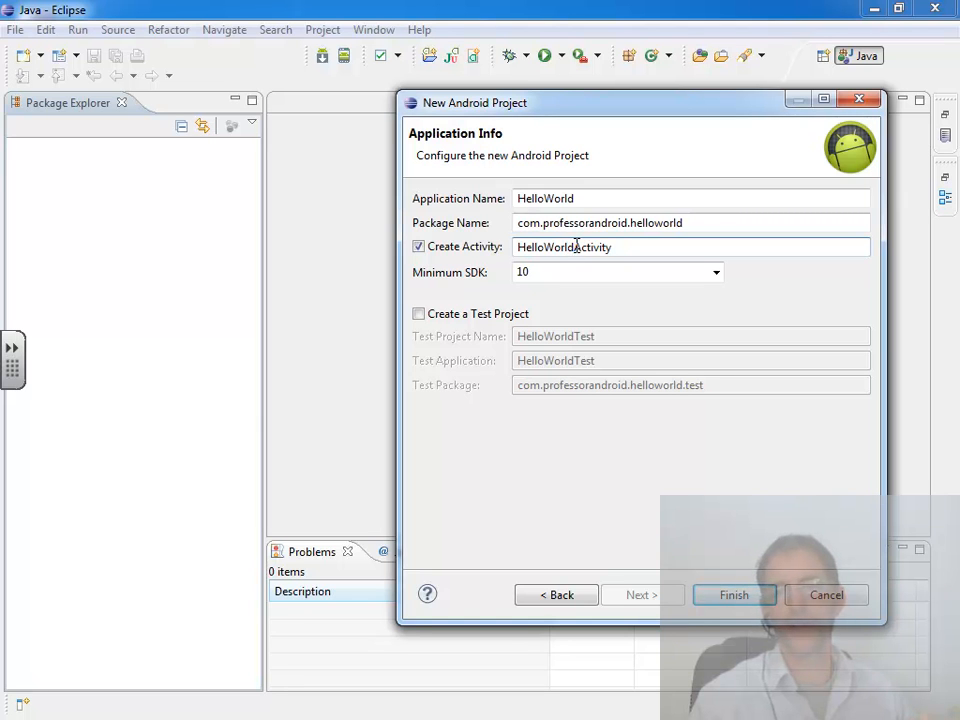
double_click(544, 248)
type("MainActivity")
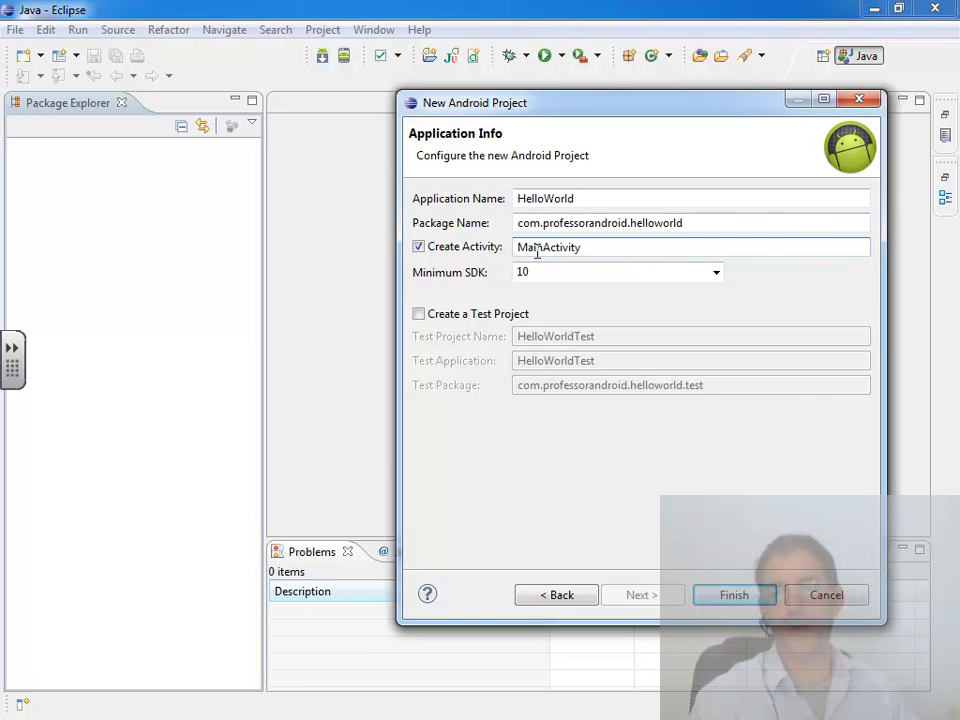
double_click(530, 248)
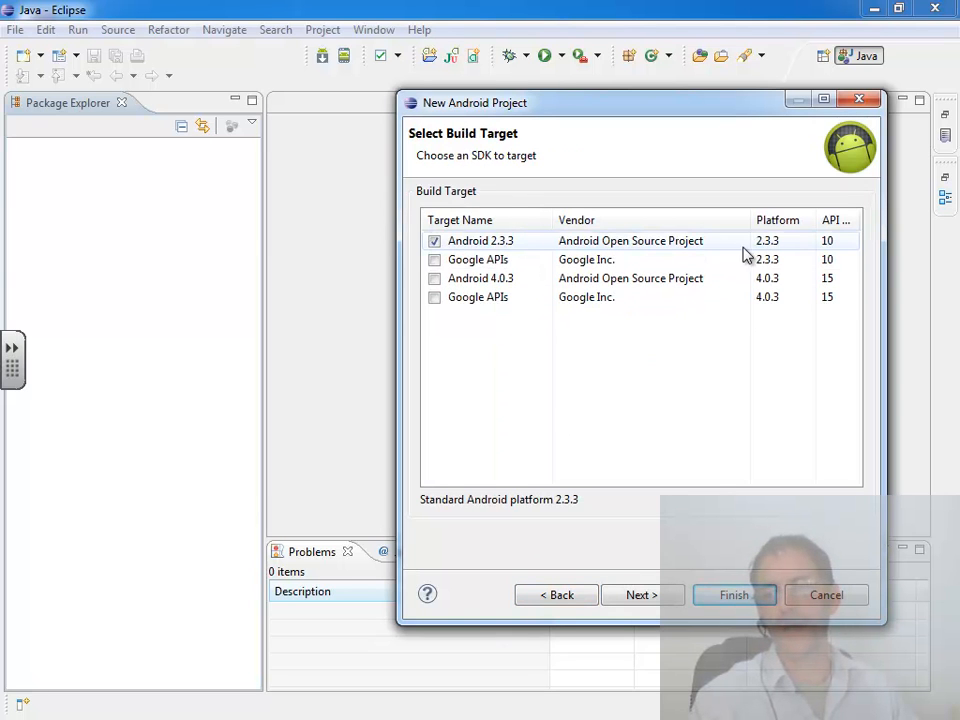
left_click(642, 594)
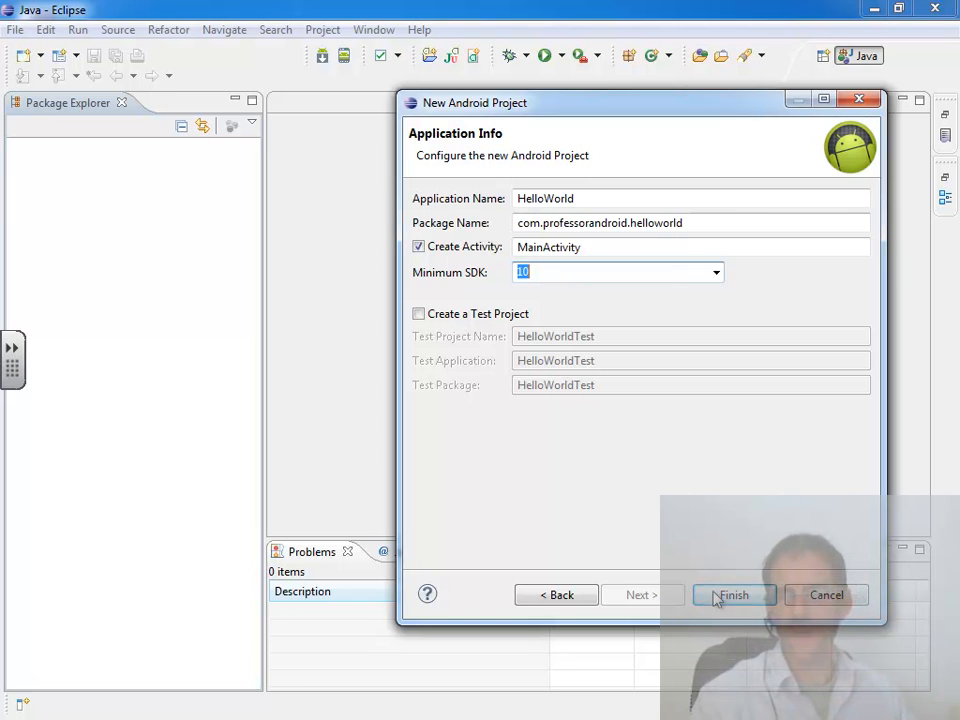
Finish the wizard so the HelloWorld project appears in Package Explorer
left_click(732, 594)
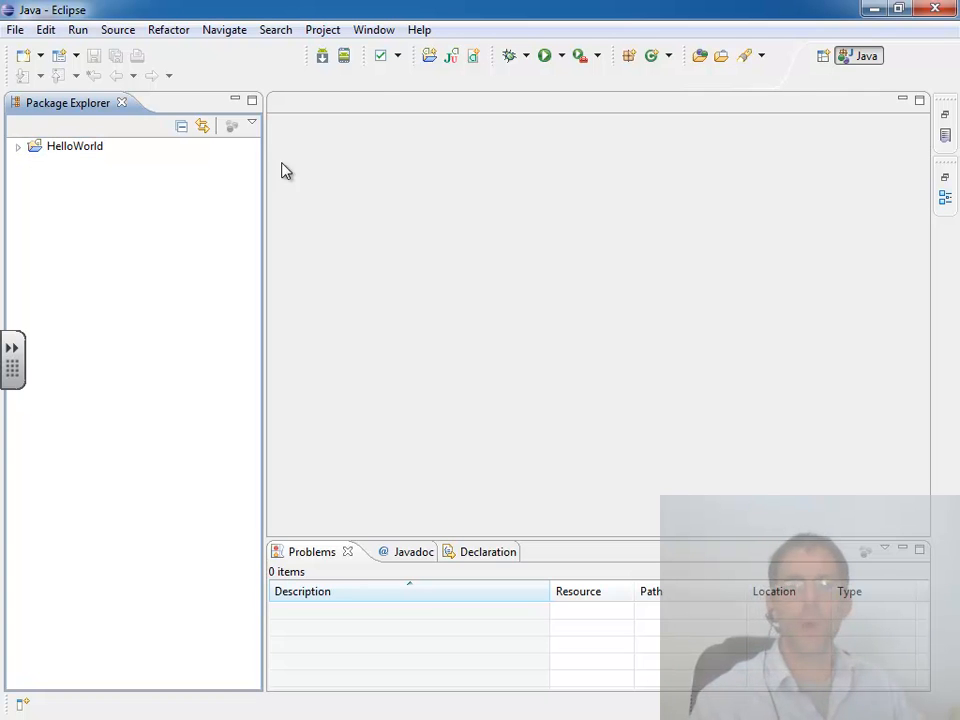
mouse_move(344, 56)
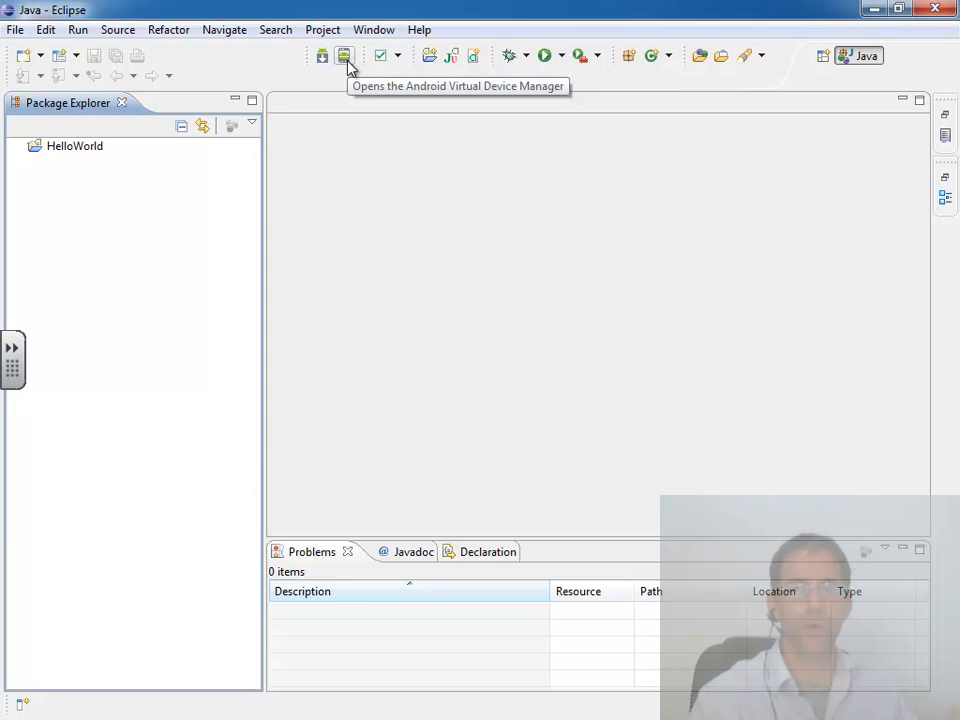
mouse_move(340, 64)
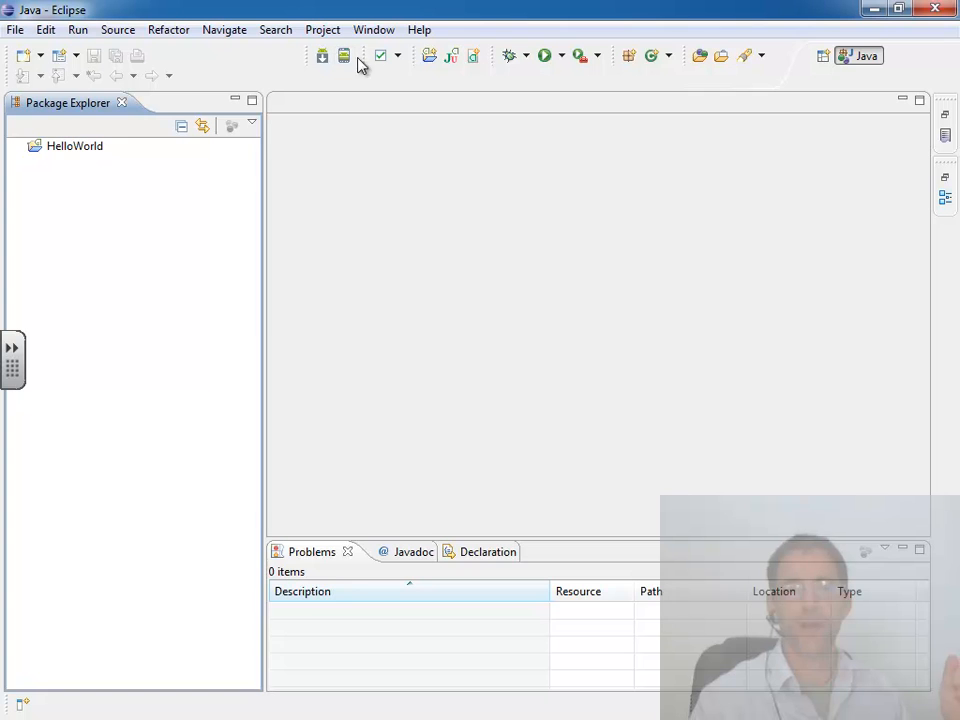
mouse_move(344, 56)
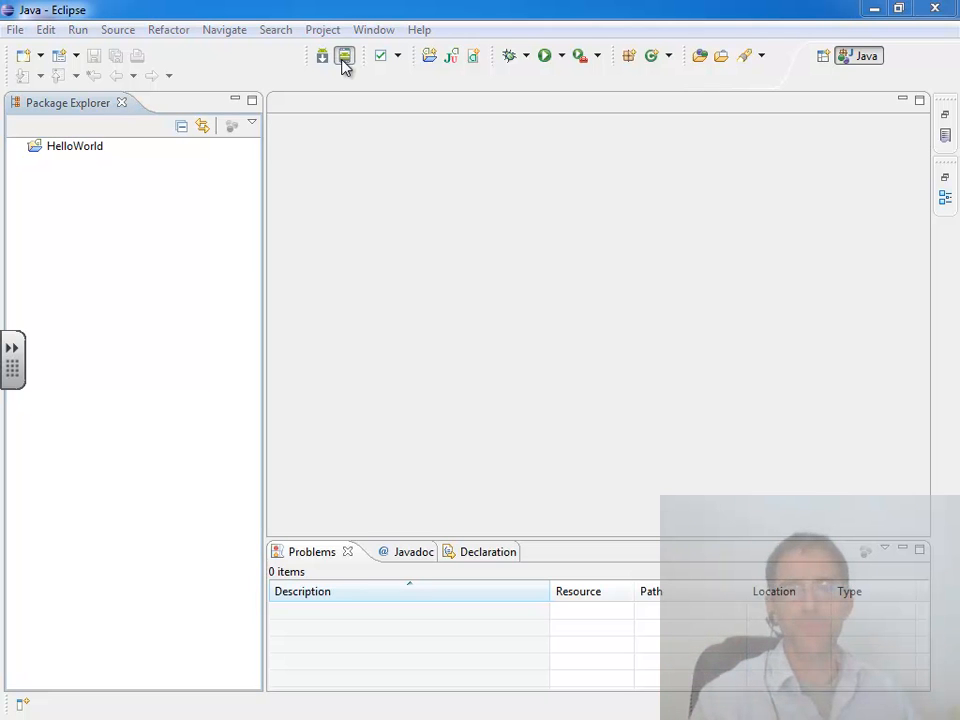
Bring up the Android Virtual Device Manager and select the Google APIs 2.3.3 device
left_click(344, 56)
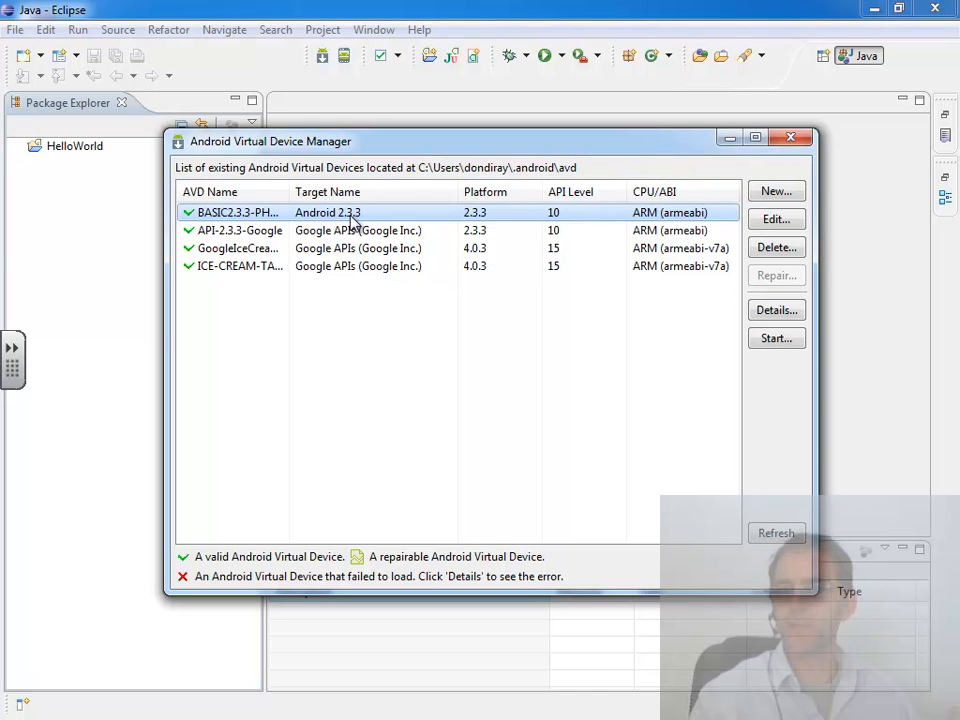
mouse_move(612, 226)
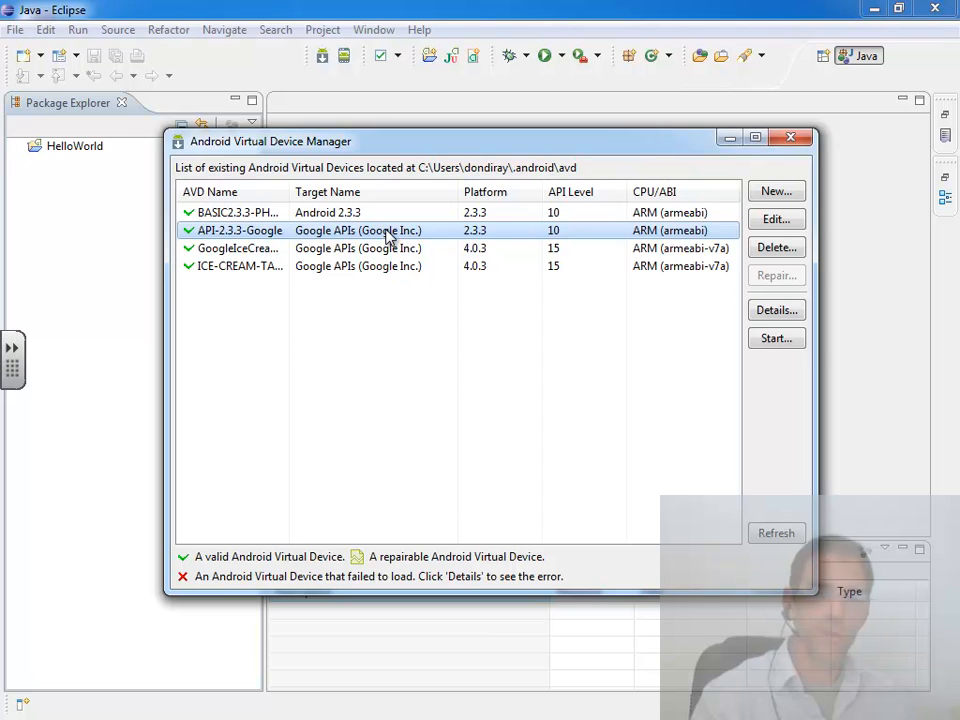
mouse_move(620, 240)
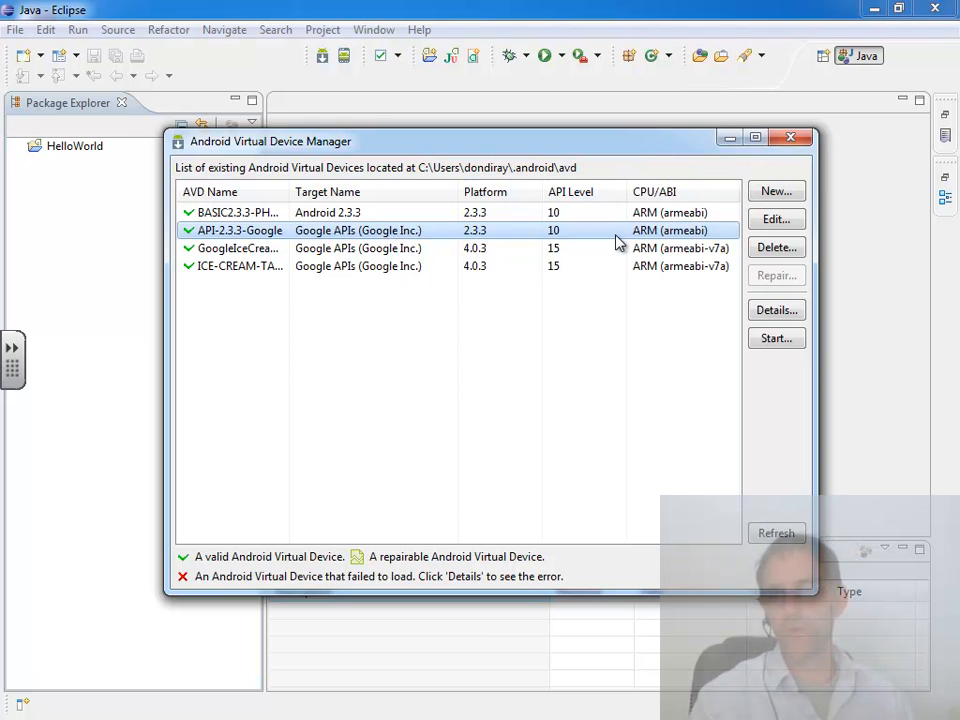
left_click(236, 248)
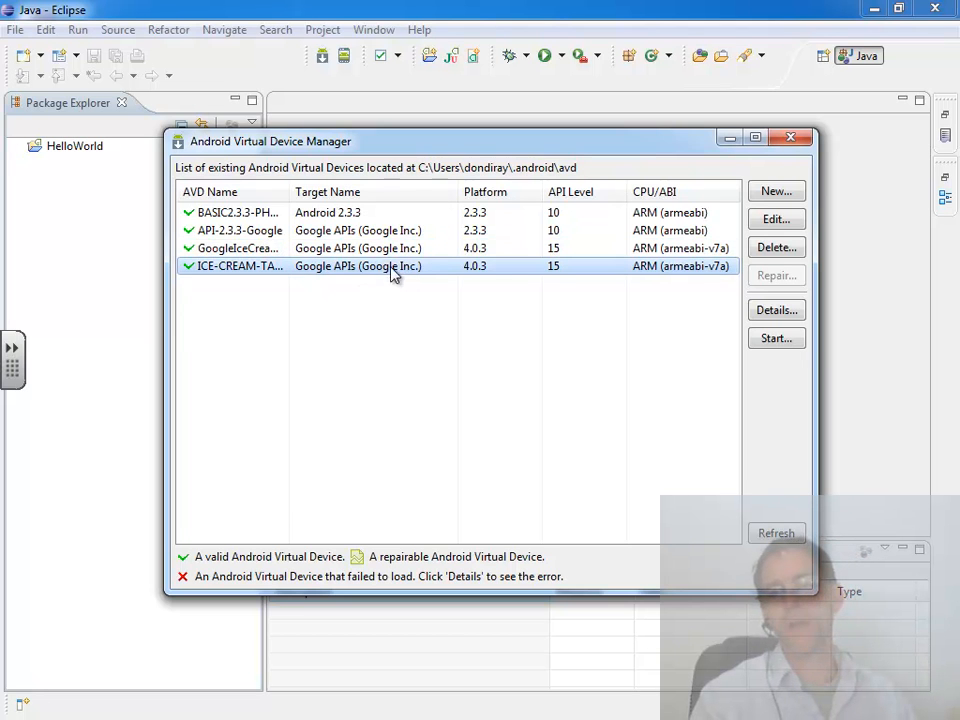
mouse_move(400, 218)
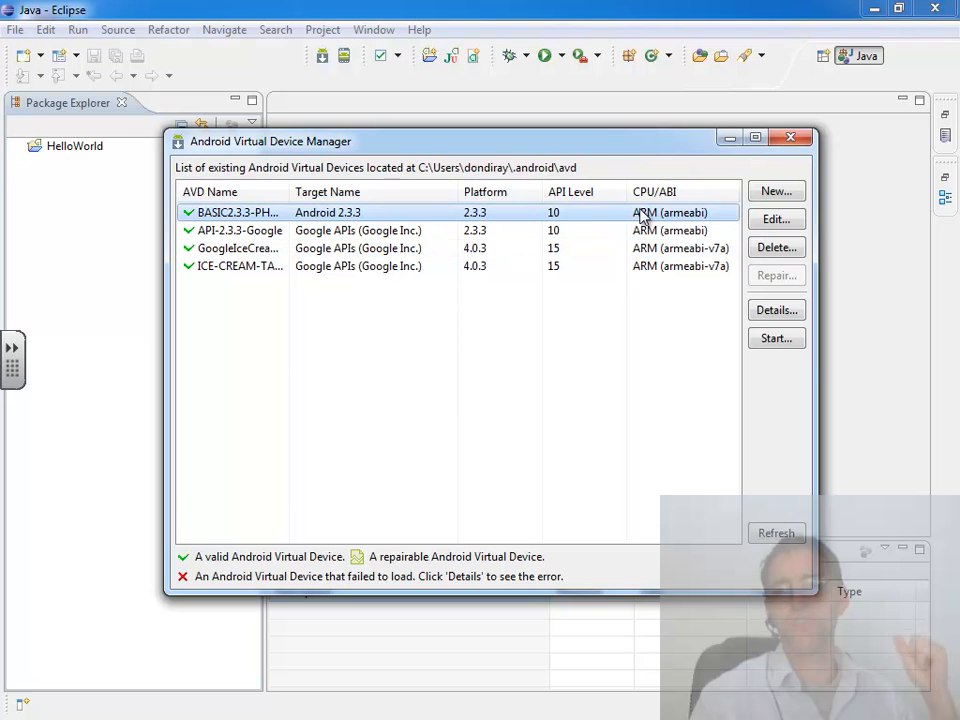
mouse_move(776, 338)
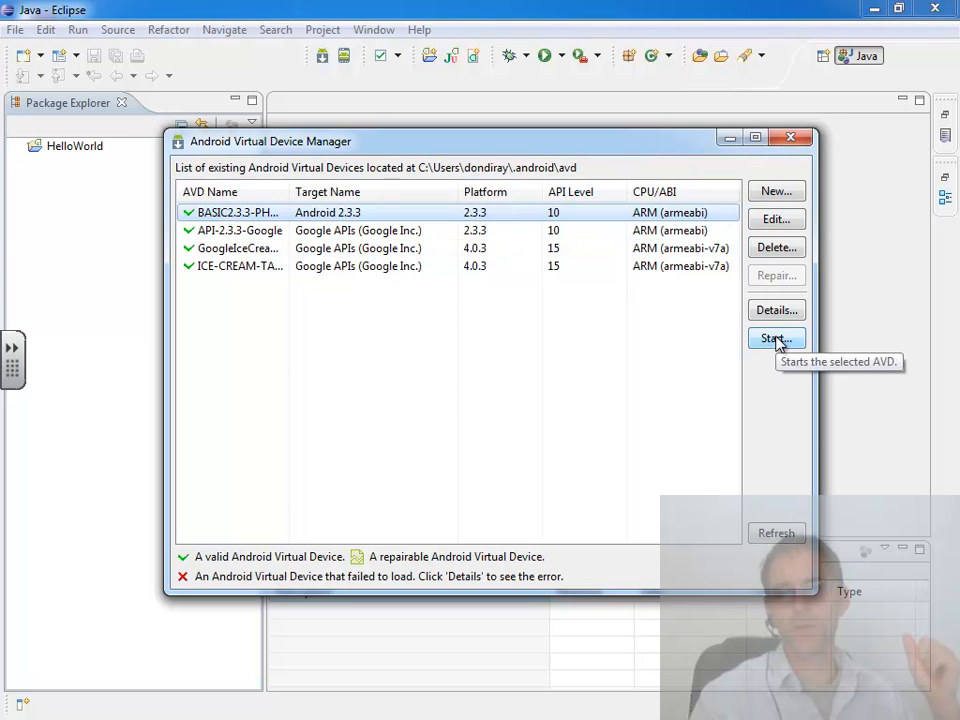
Start the 2.3.3 emulator with display scaled to a real 7-inch screen size
left_click(776, 338)
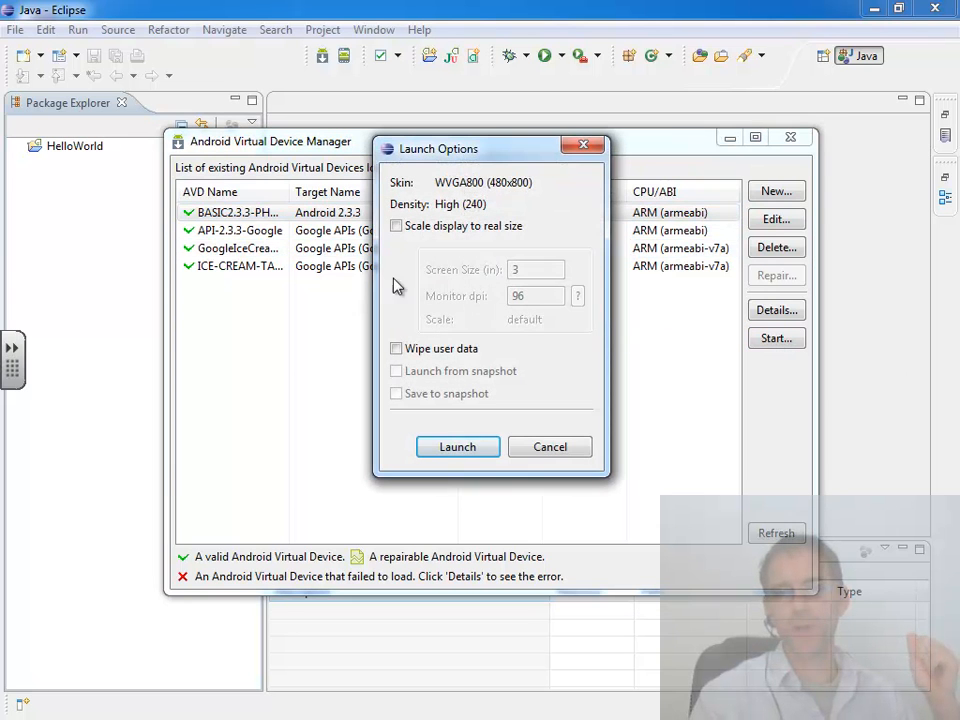
mouse_move(576, 36)
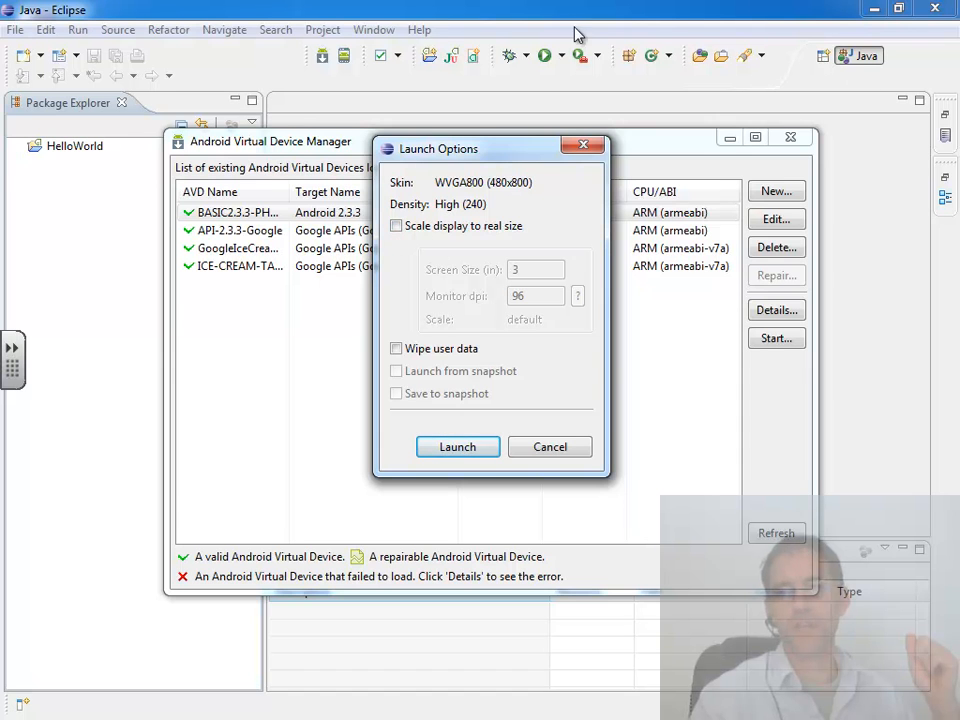
mouse_move(816, 616)
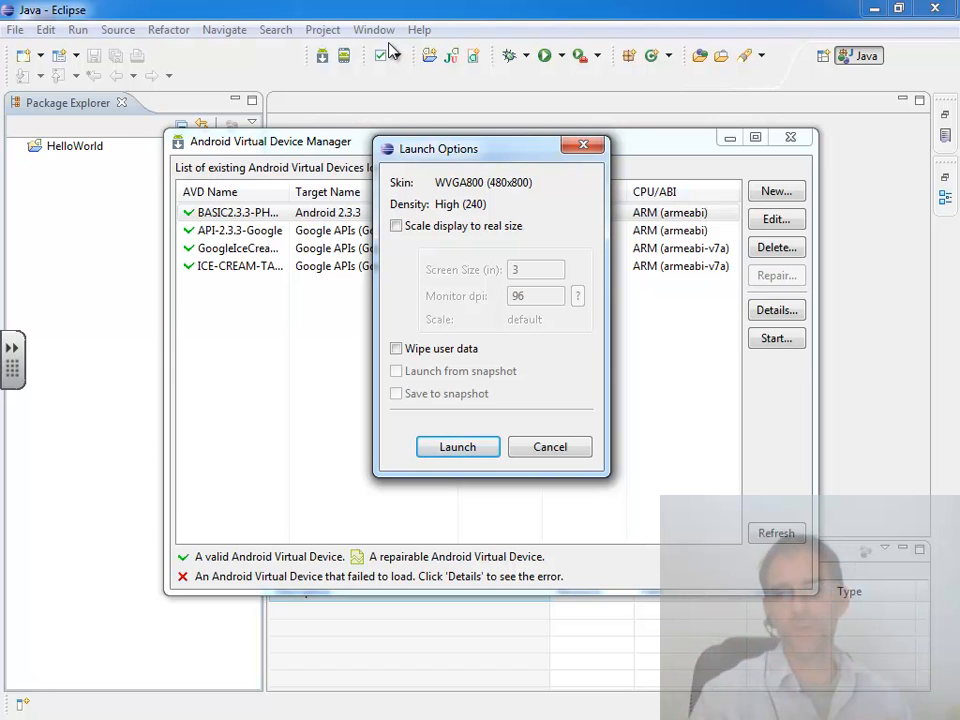
left_click(396, 224)
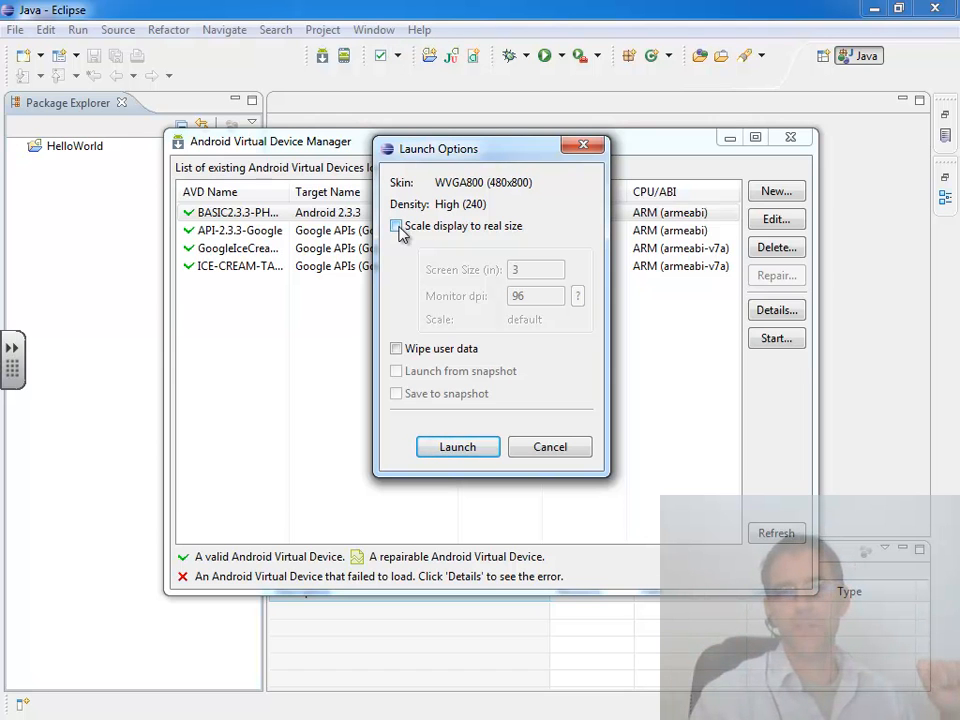
left_click(396, 224)
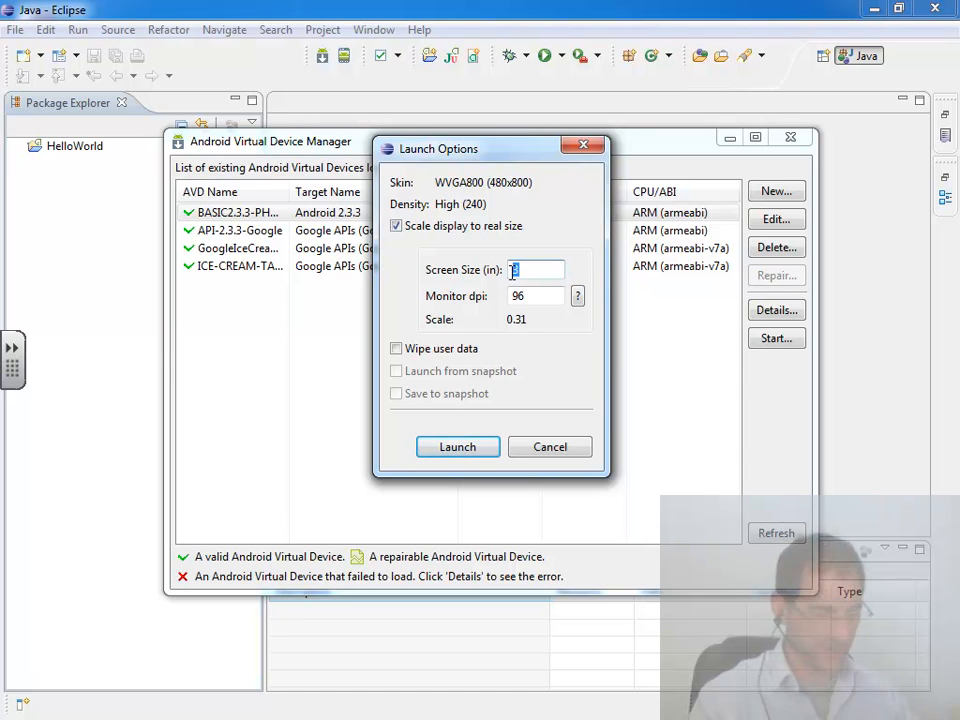
type("7")
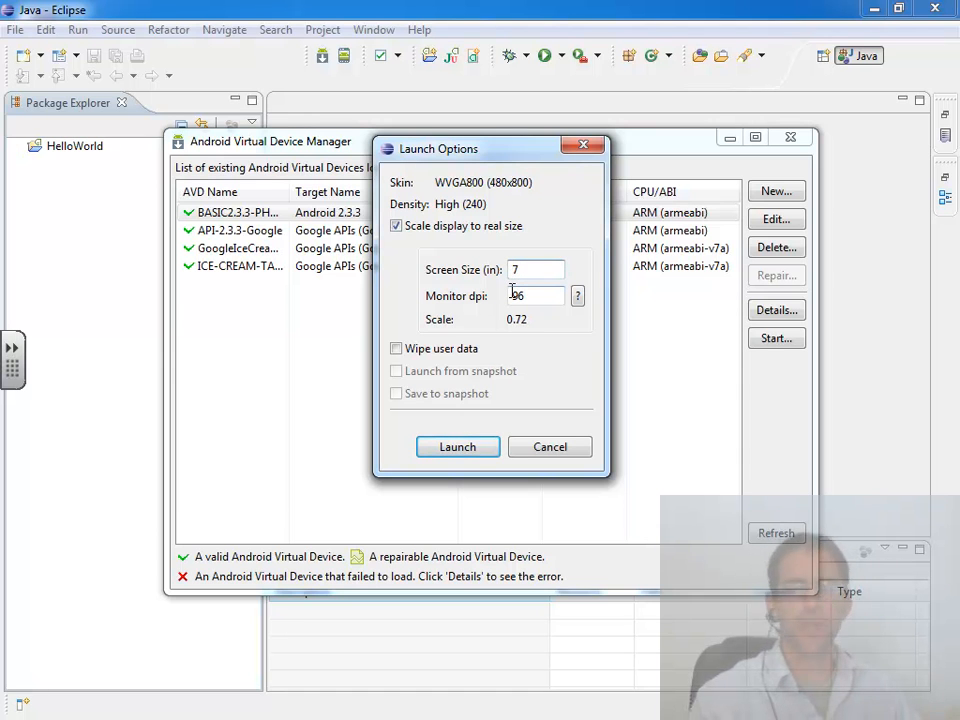